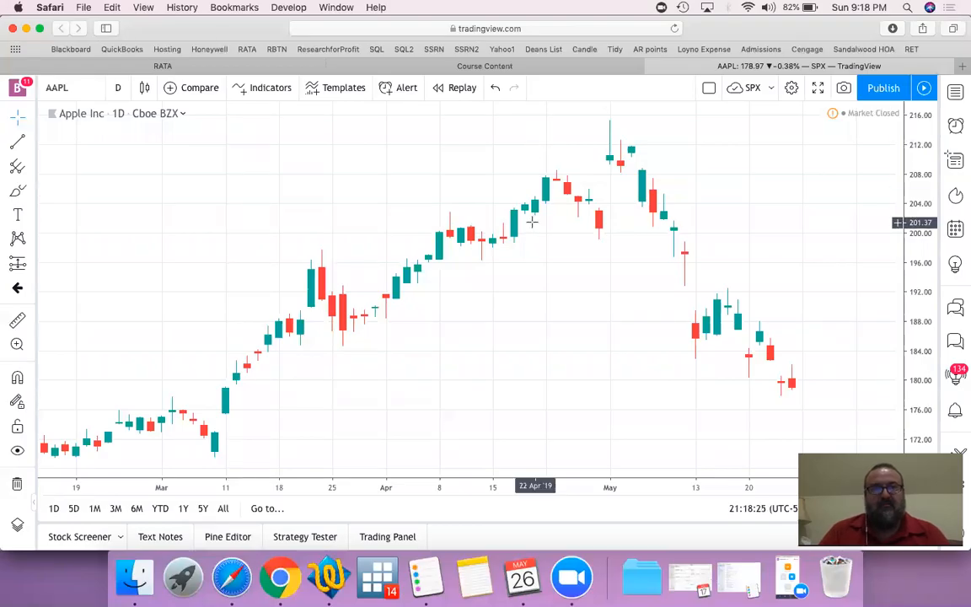
mouse_move(738, 24)
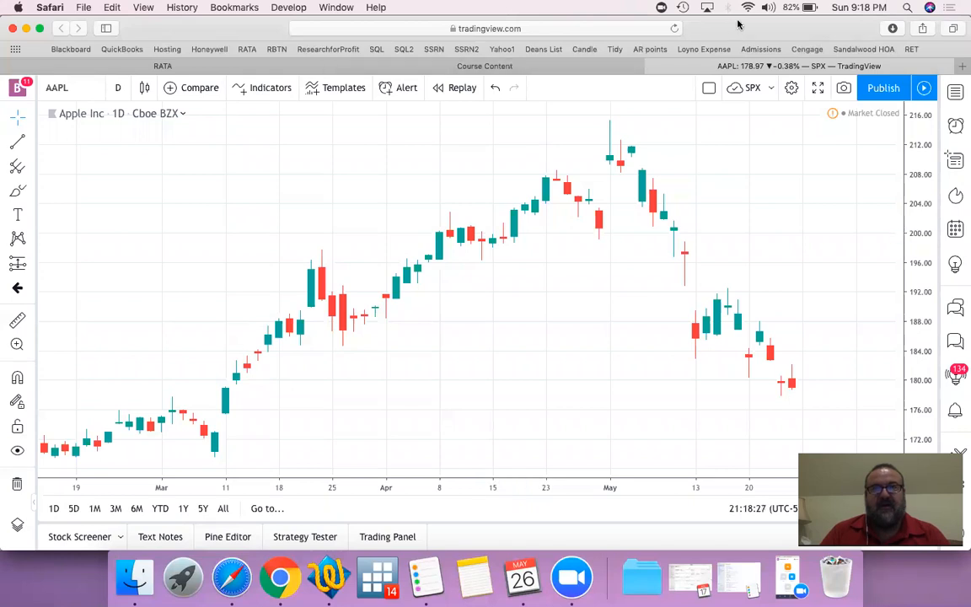
mouse_move(509, 160)
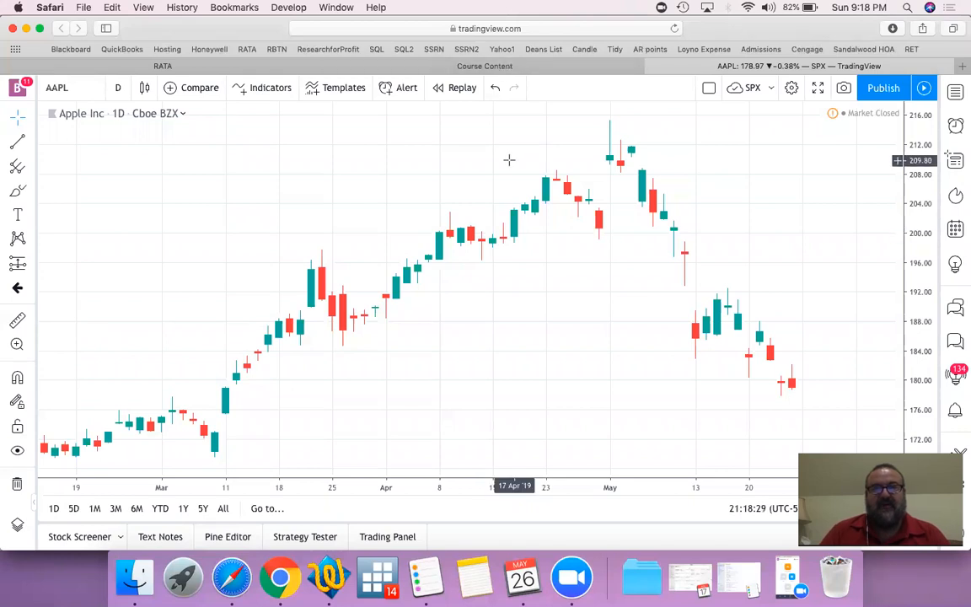
mouse_move(587, 30)
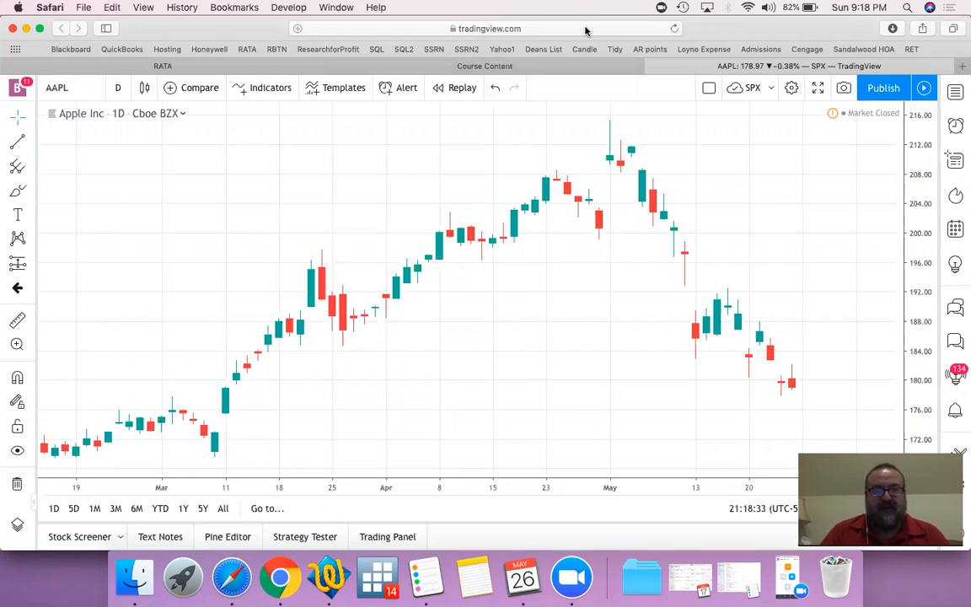
mouse_move(445, 337)
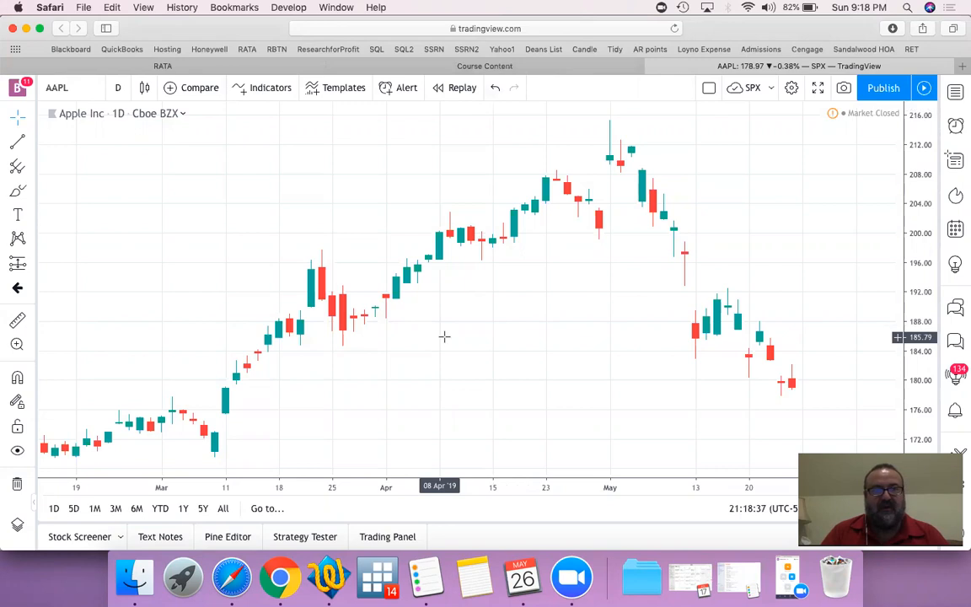
mouse_move(125, 182)
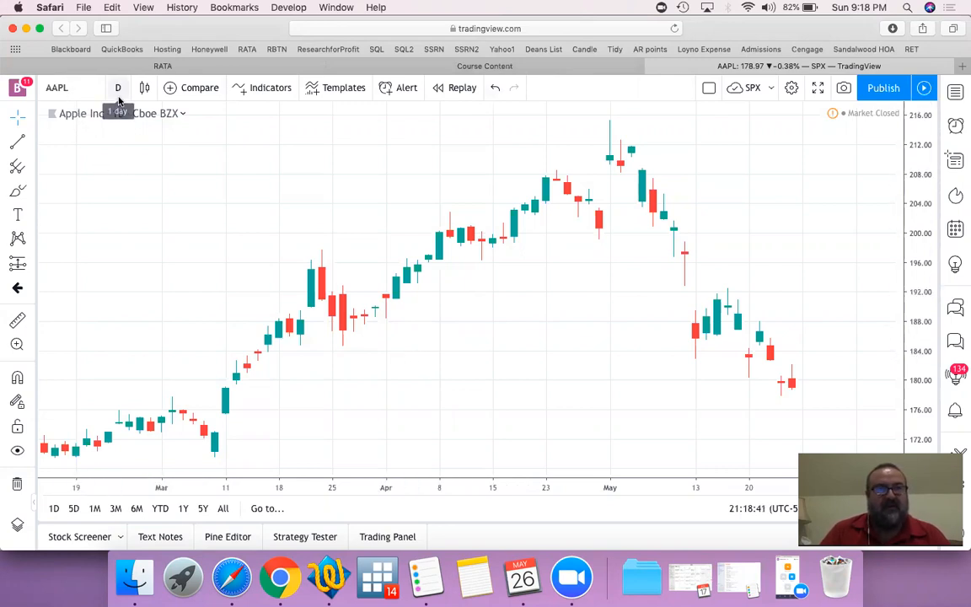
mouse_move(441, 263)
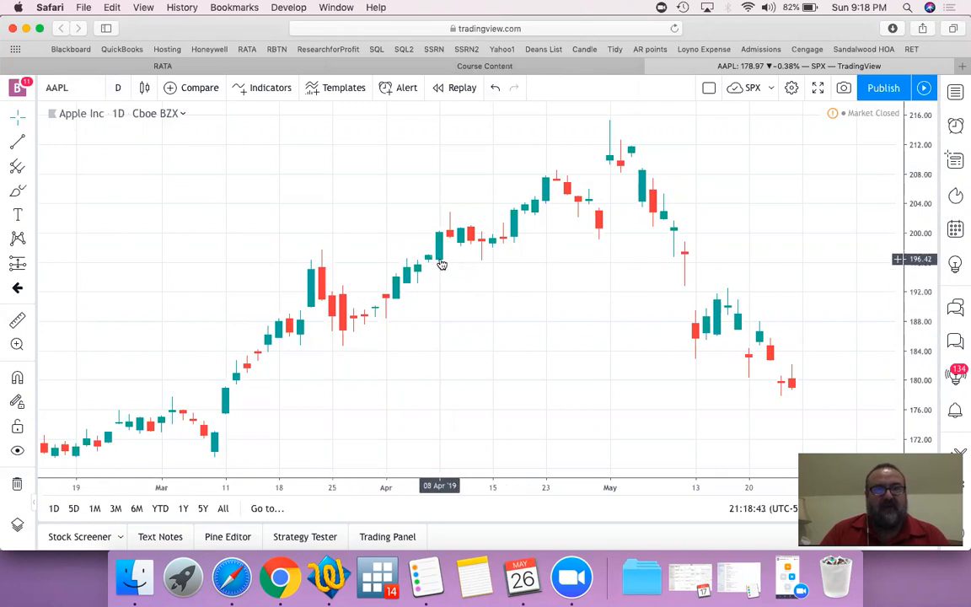
mouse_move(462, 246)
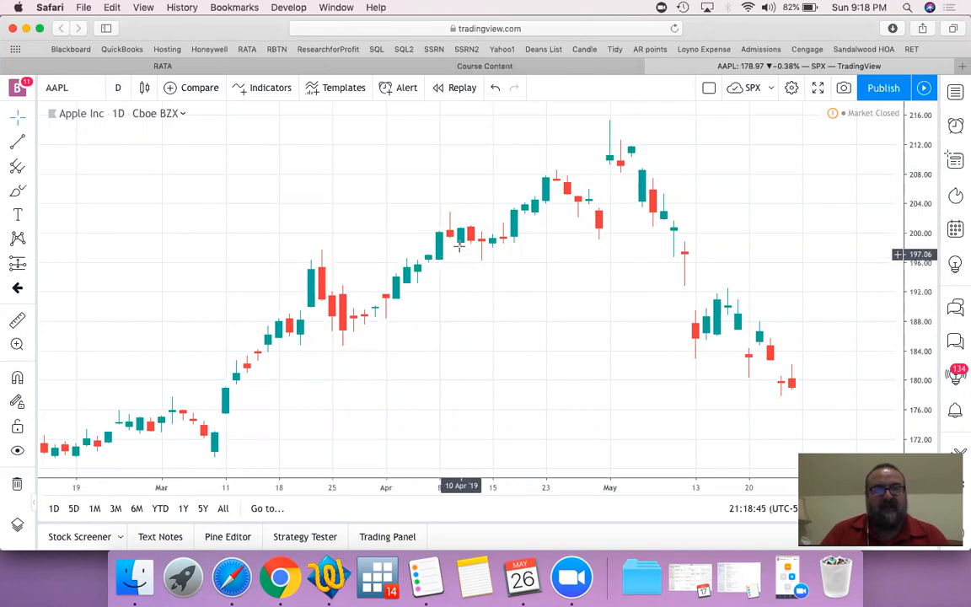
mouse_move(452, 221)
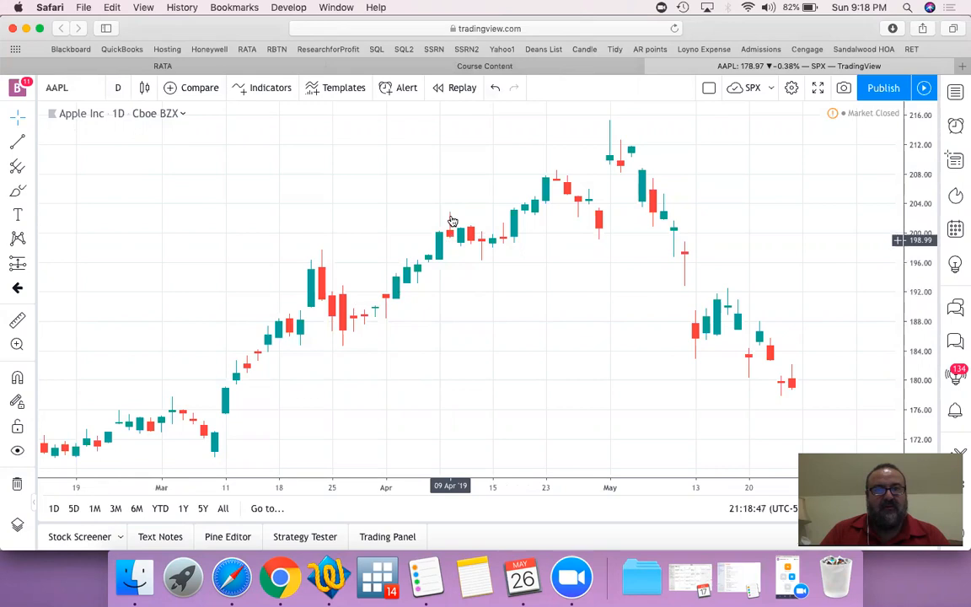
mouse_move(457, 232)
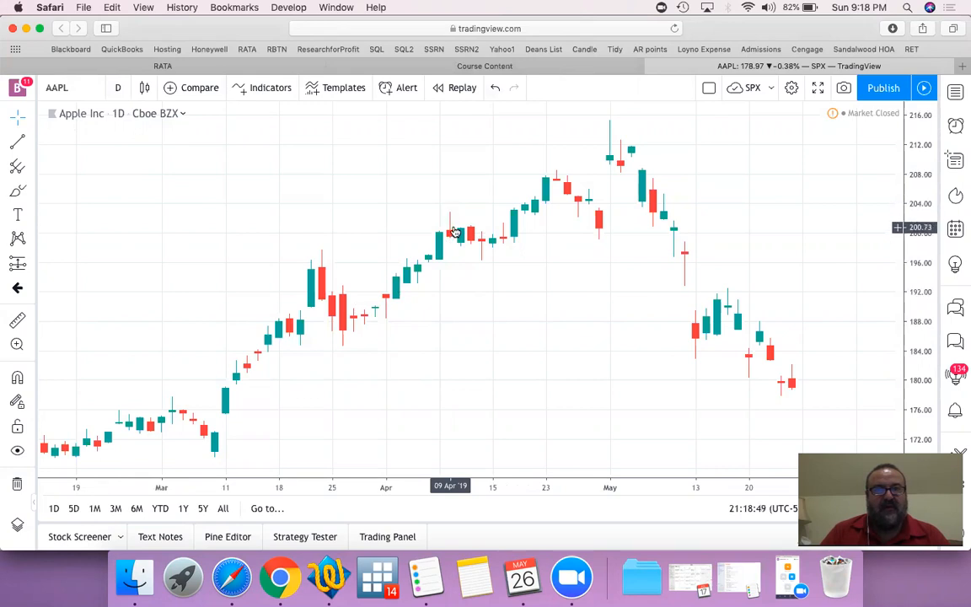
mouse_move(462, 246)
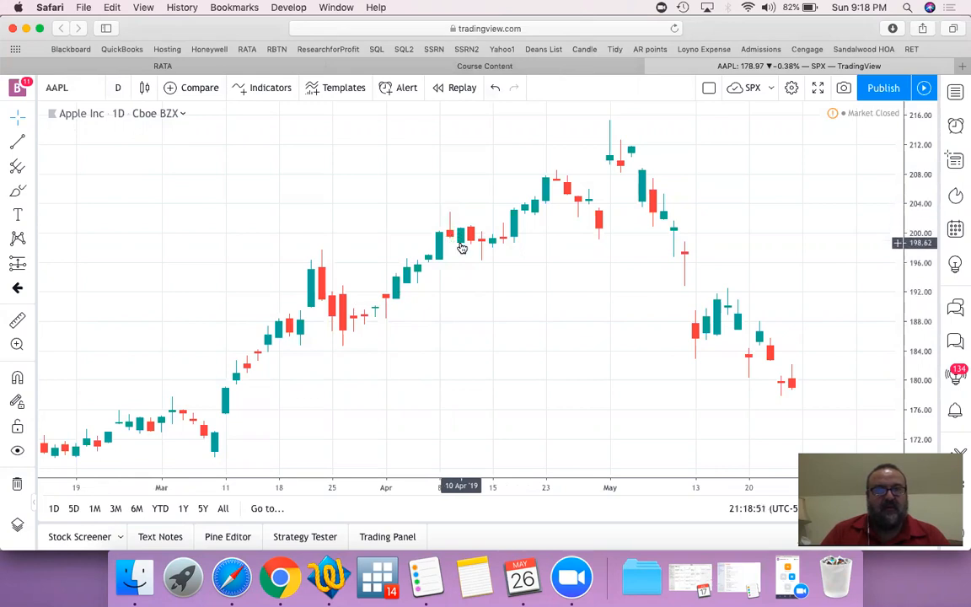
mouse_move(462, 236)
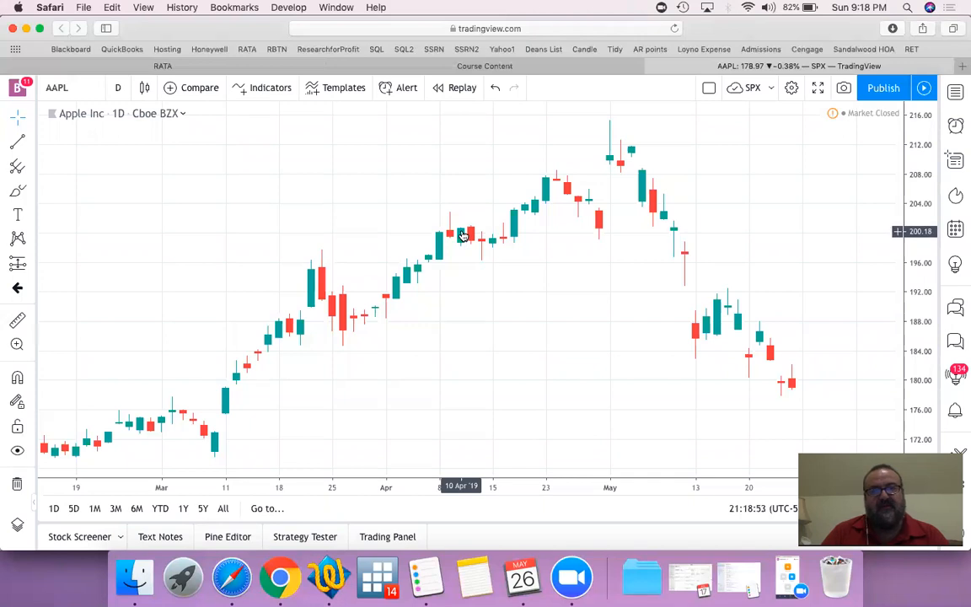
mouse_move(128, 193)
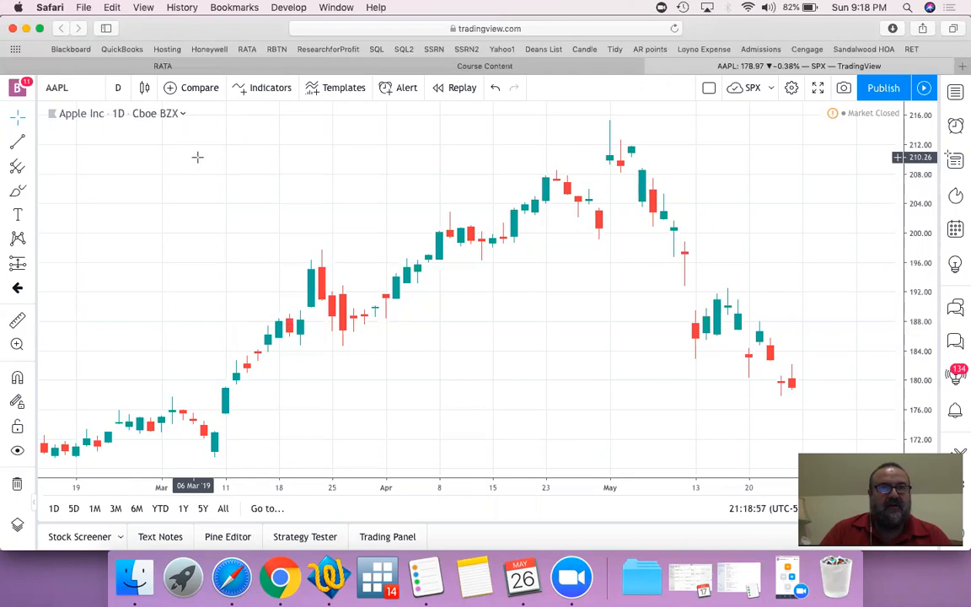
Bring up the indicator list and scroll the Built-ins down to the Moving Average entries.
left_click(269, 88)
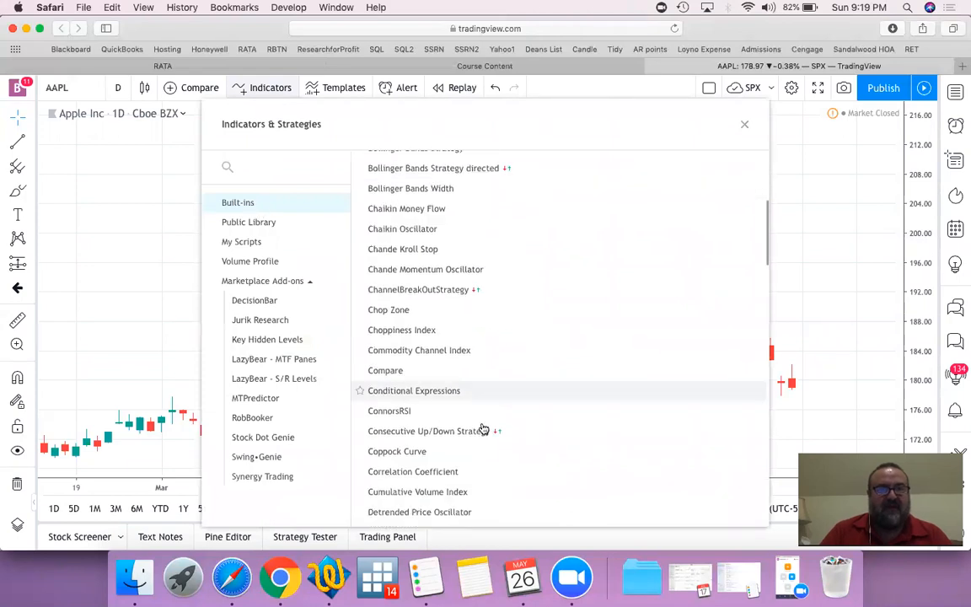
scroll("down", 3)
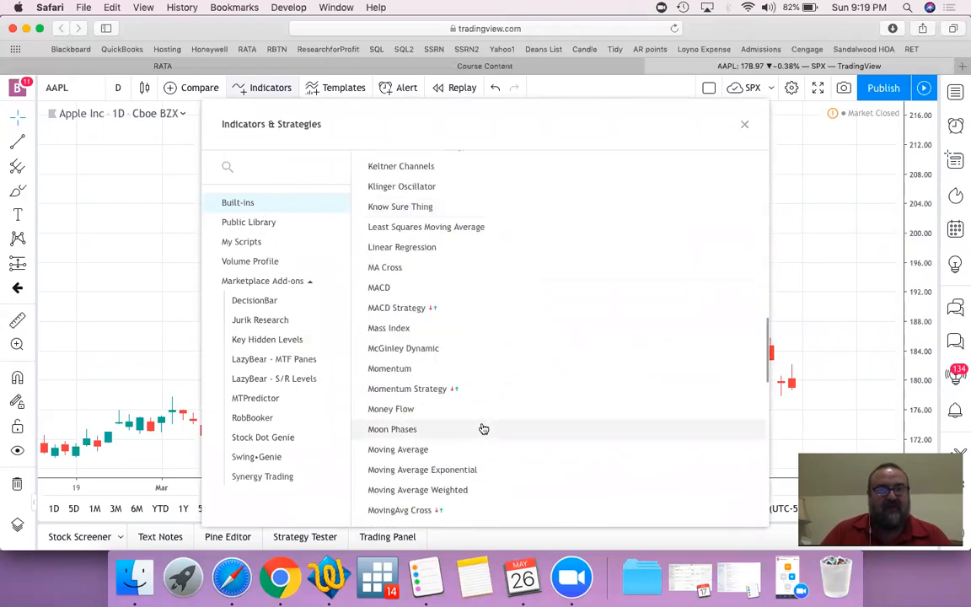
scroll("down", 3)
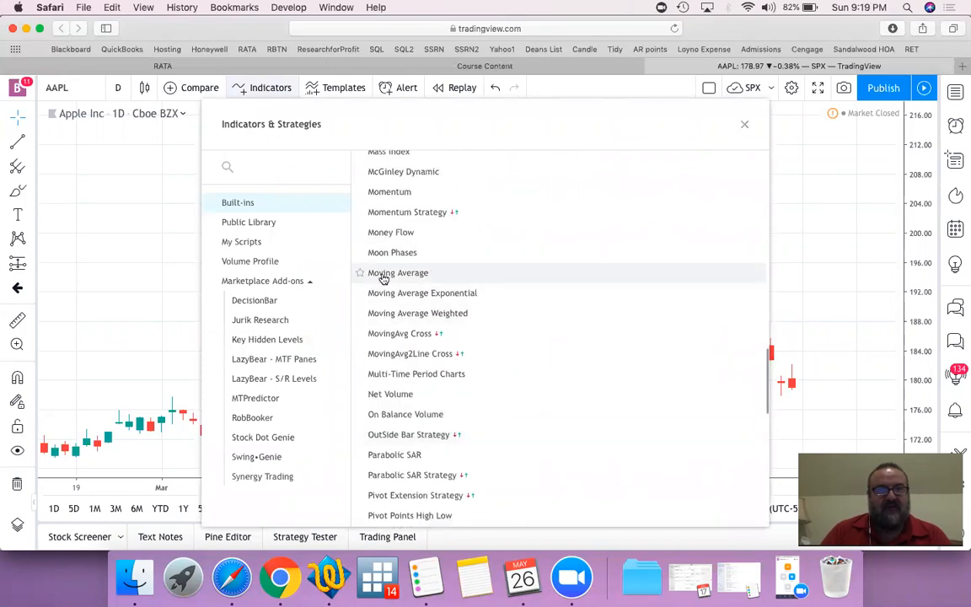
mouse_move(428, 279)
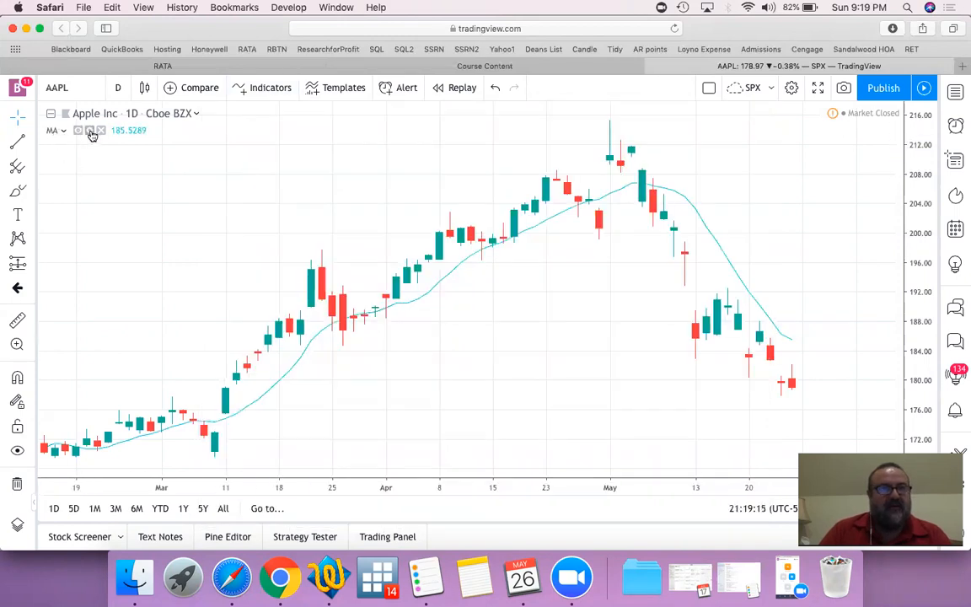
Set the moving average to a red line with Length 50 and apply it.
left_click(90, 130)
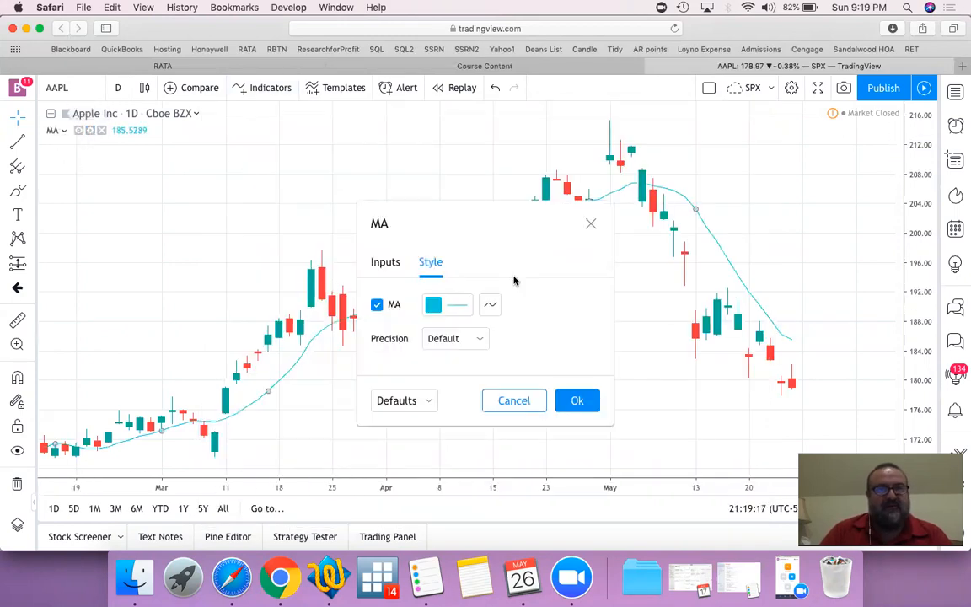
left_click(433, 303)
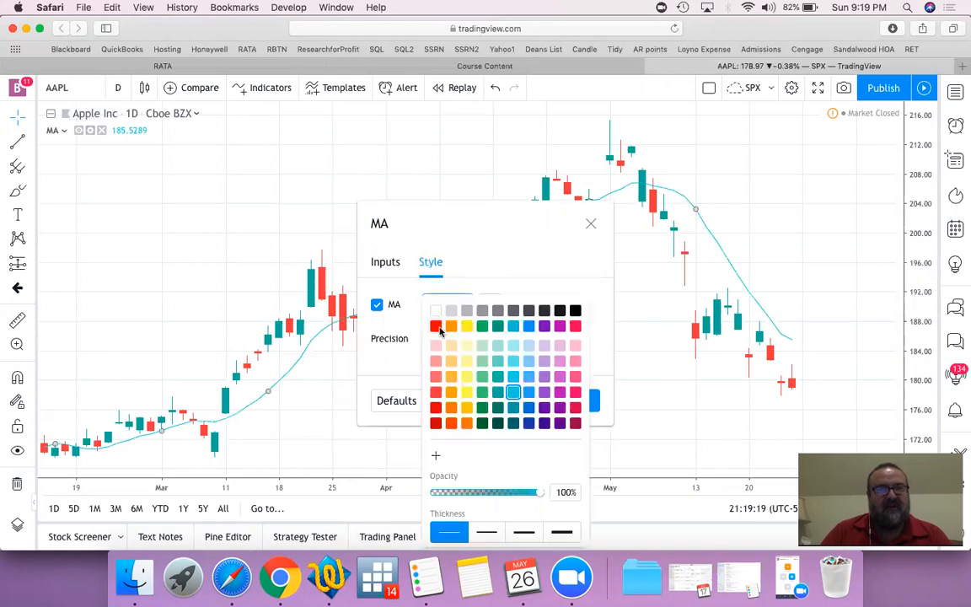
left_click(384, 261)
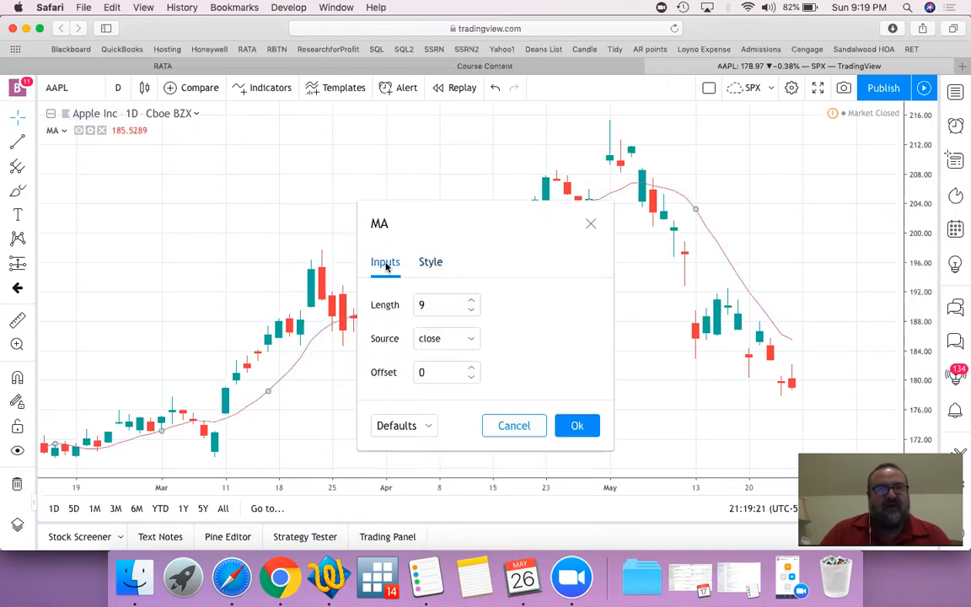
left_click(438, 303)
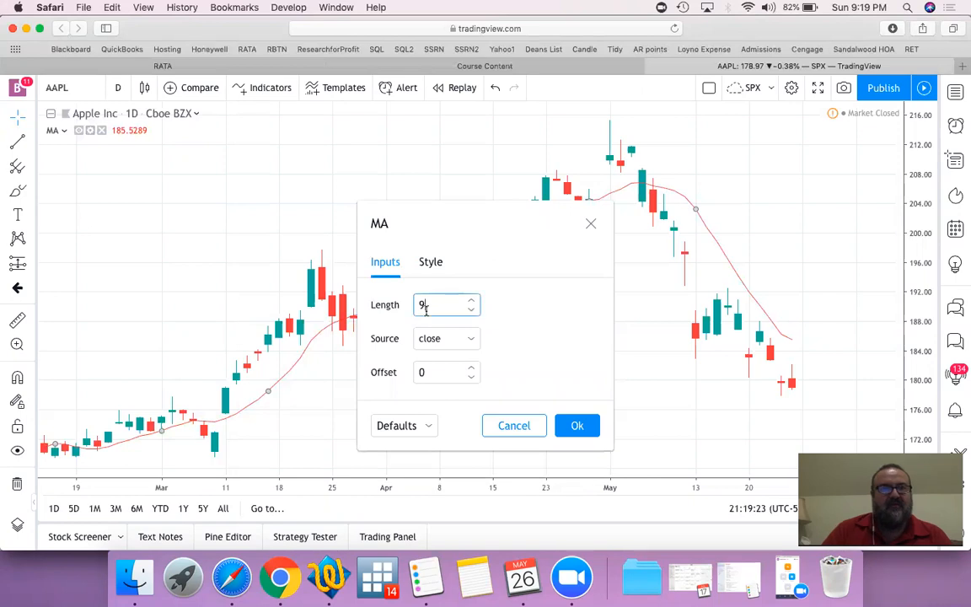
type("5")
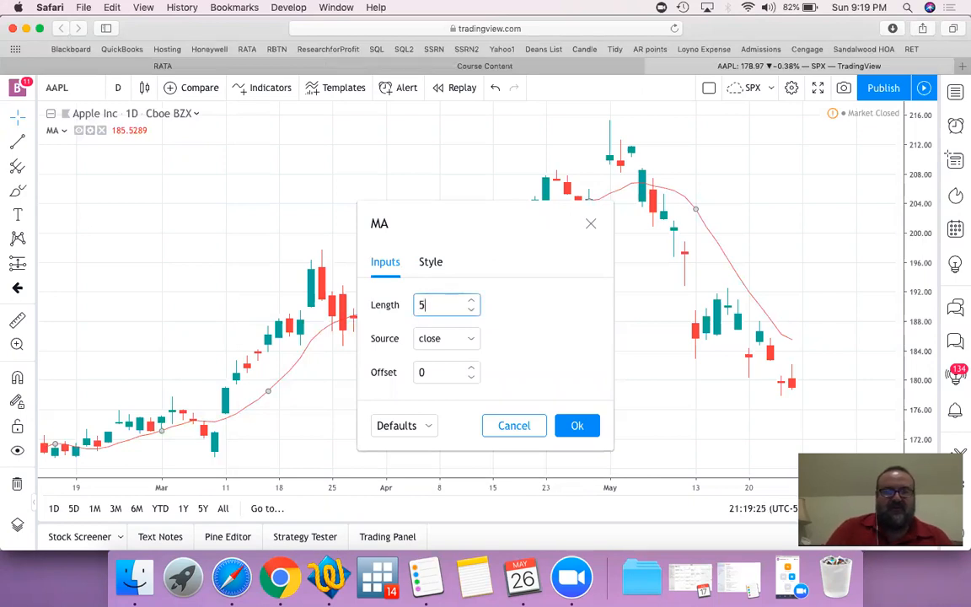
type("0")
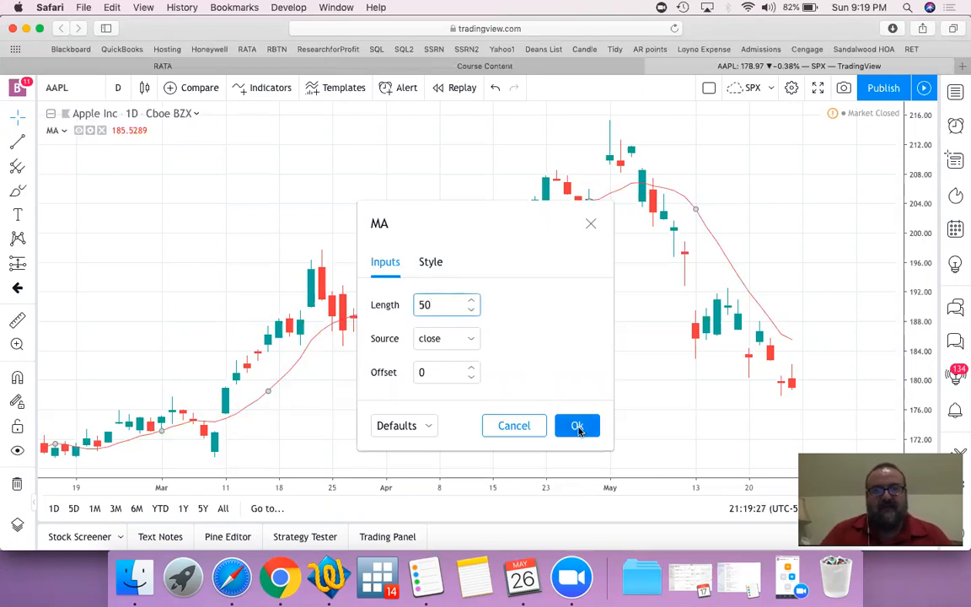
left_click(577, 425)
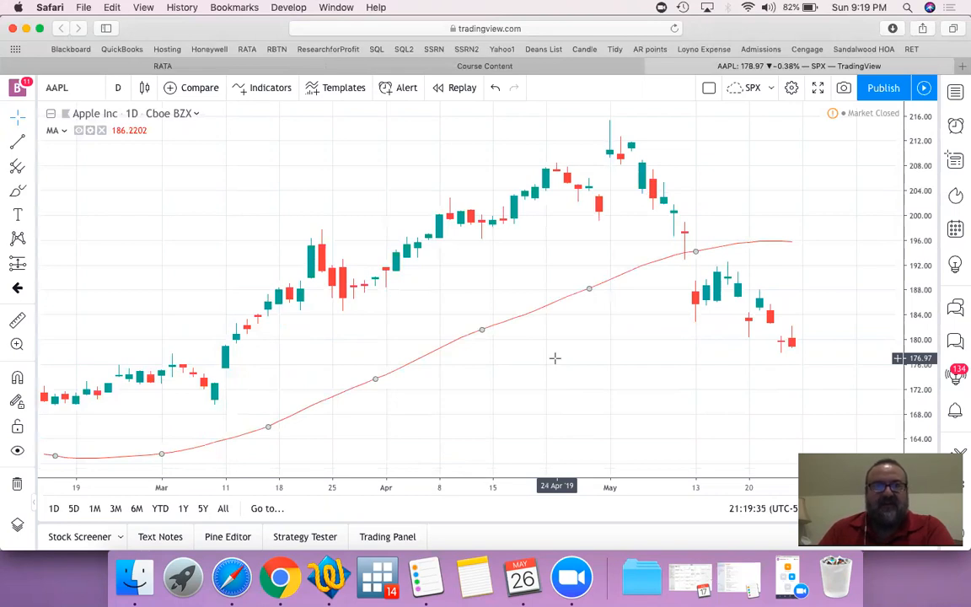
mouse_move(415, 368)
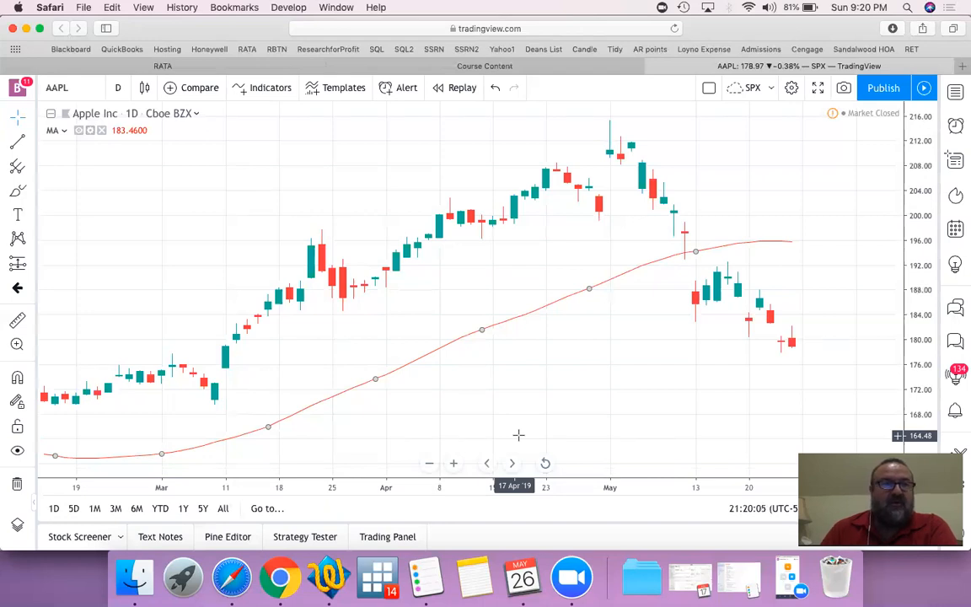
mouse_move(310, 317)
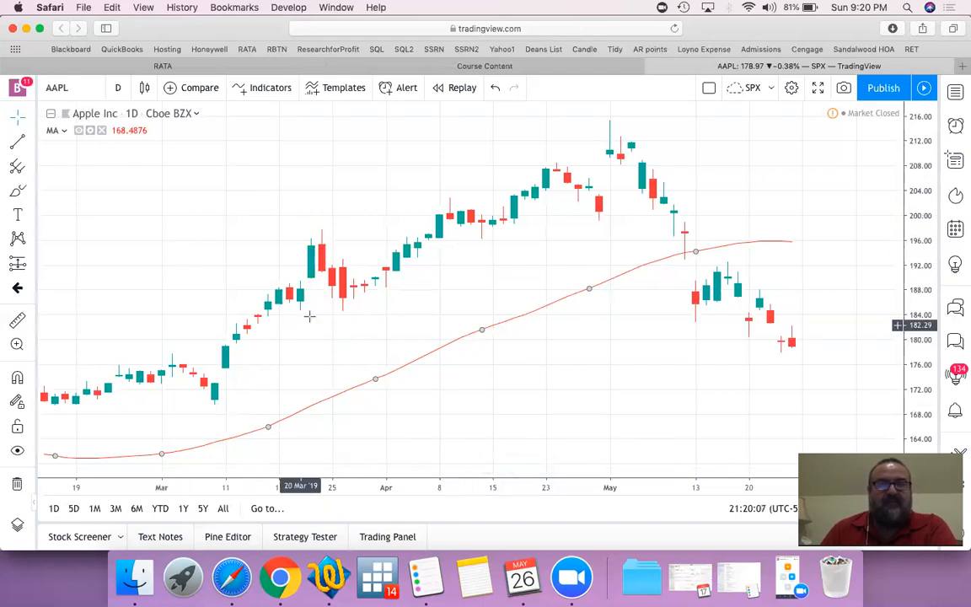
mouse_move(612, 132)
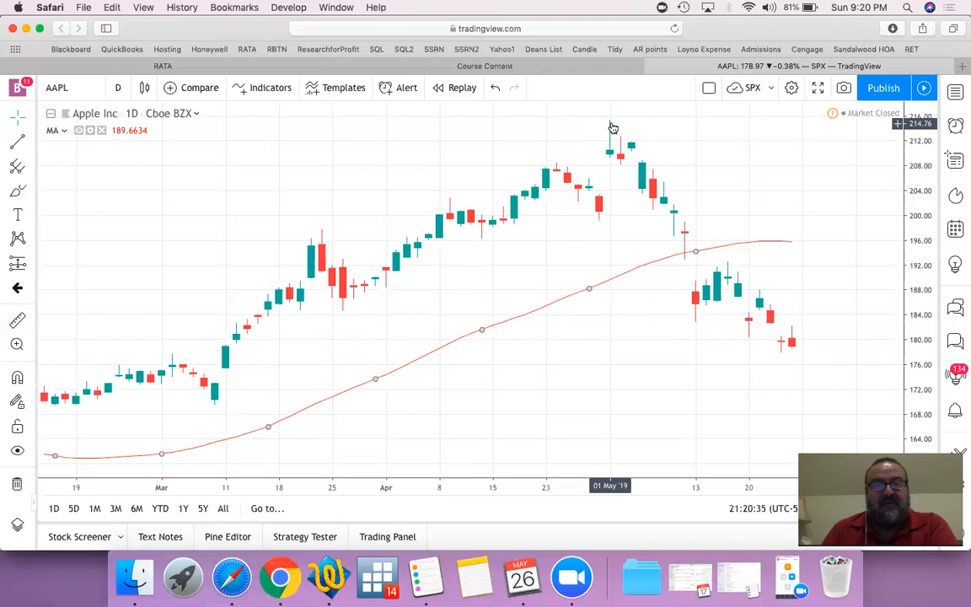
mouse_move(612, 174)
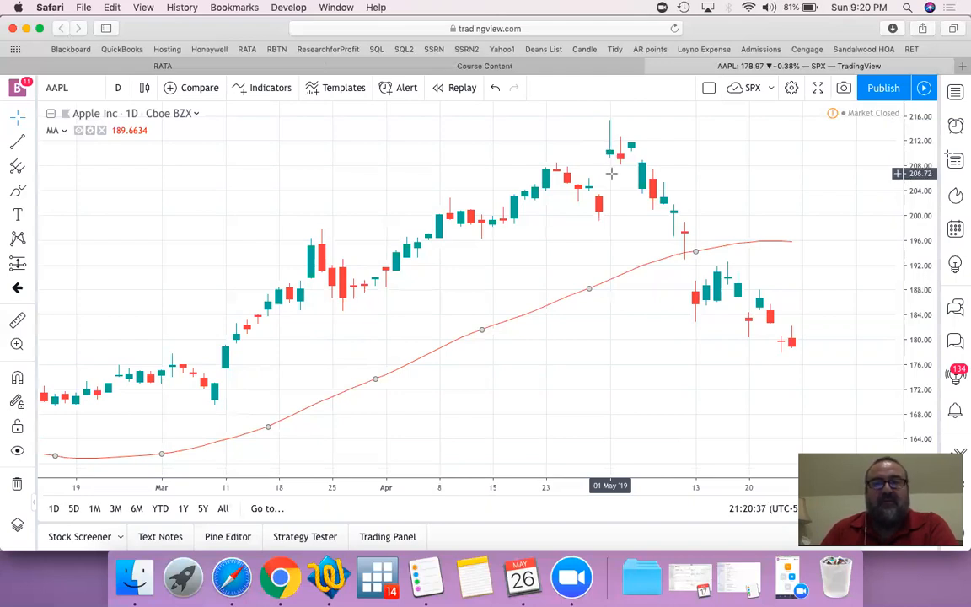
mouse_move(612, 135)
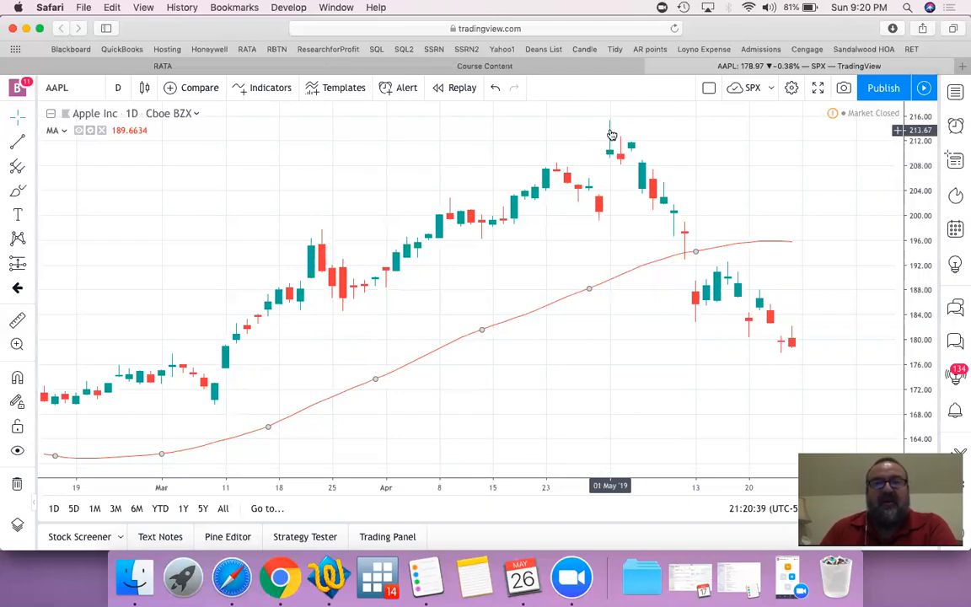
mouse_move(614, 125)
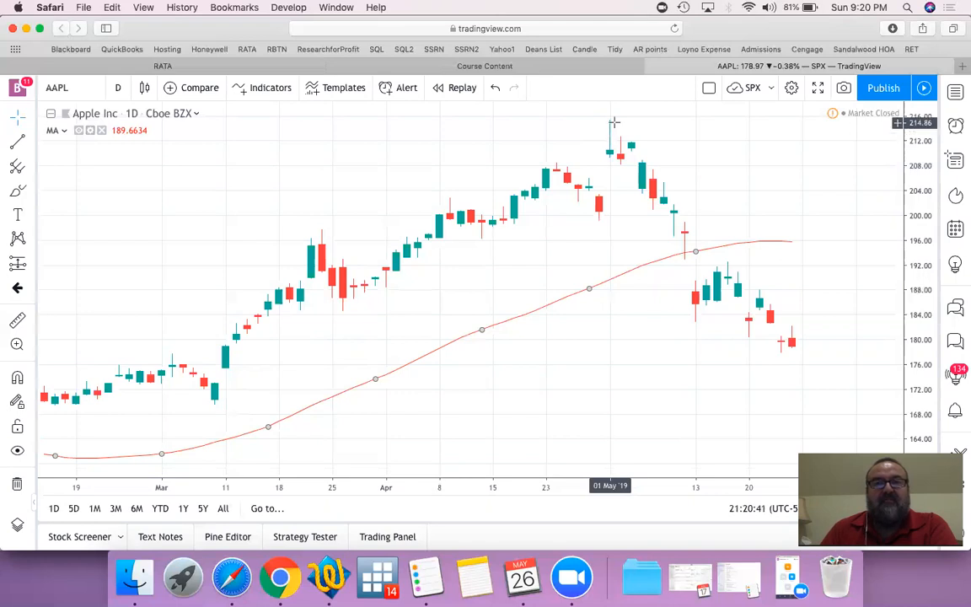
mouse_move(614, 126)
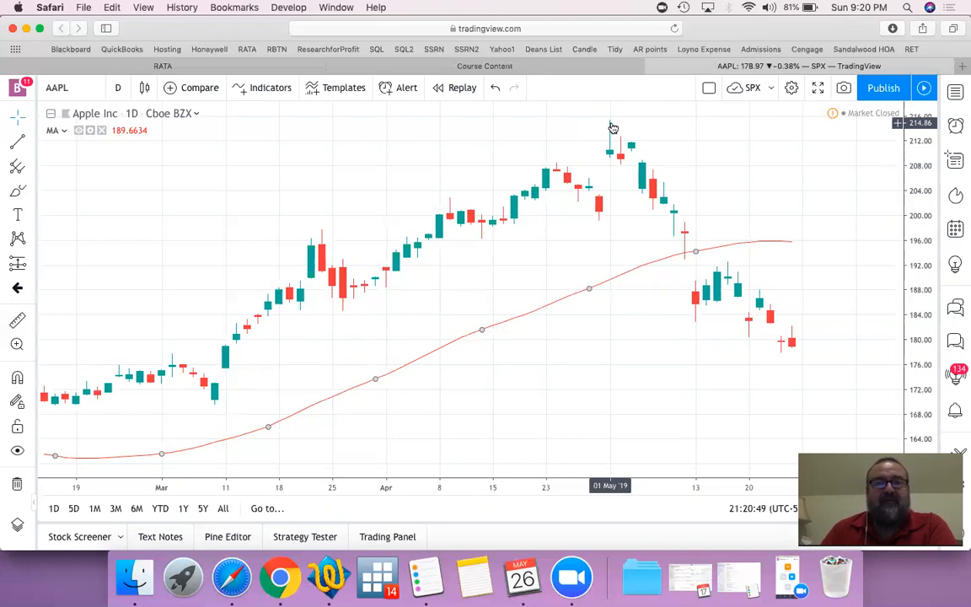
mouse_move(611, 159)
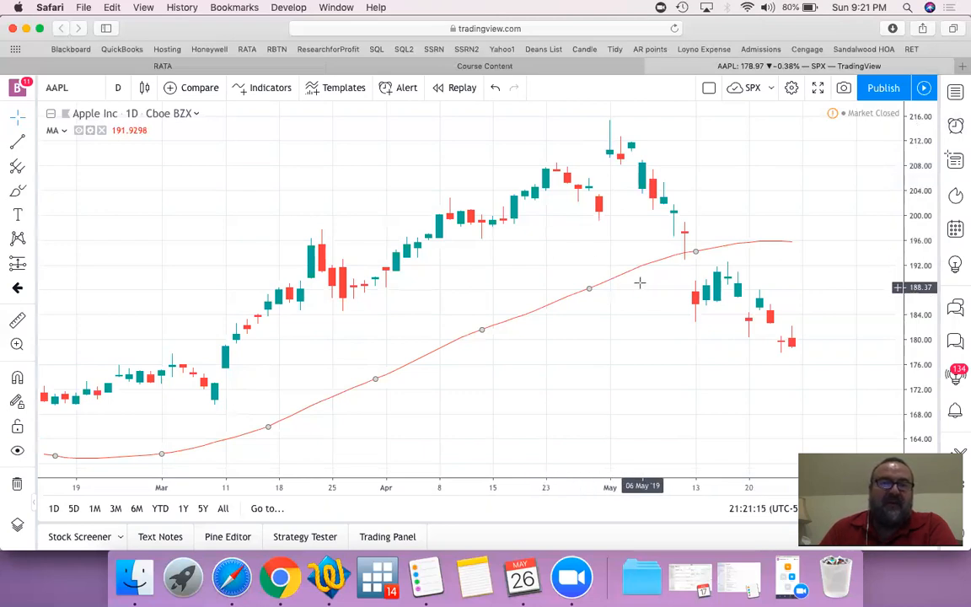
mouse_move(222, 447)
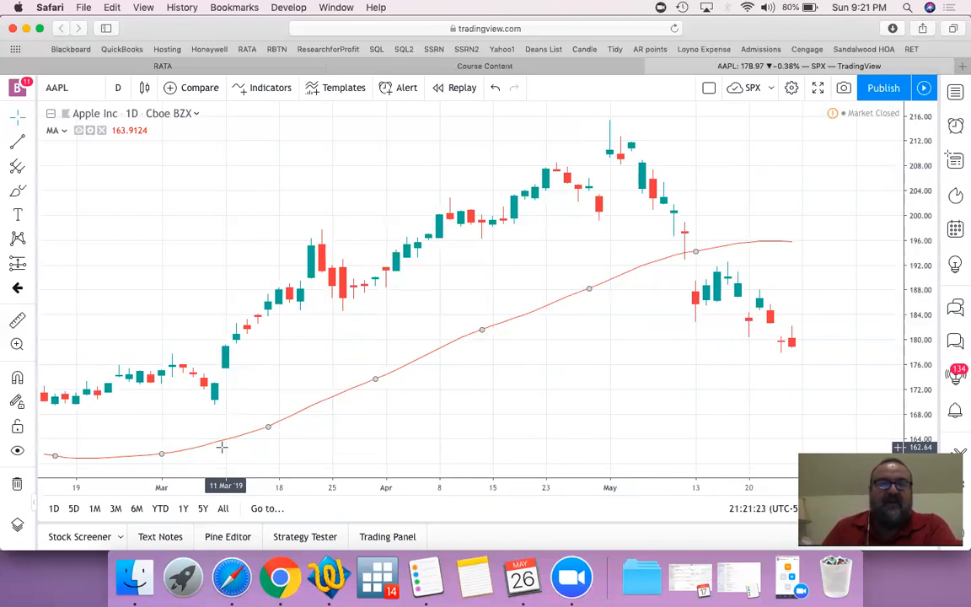
mouse_move(413, 266)
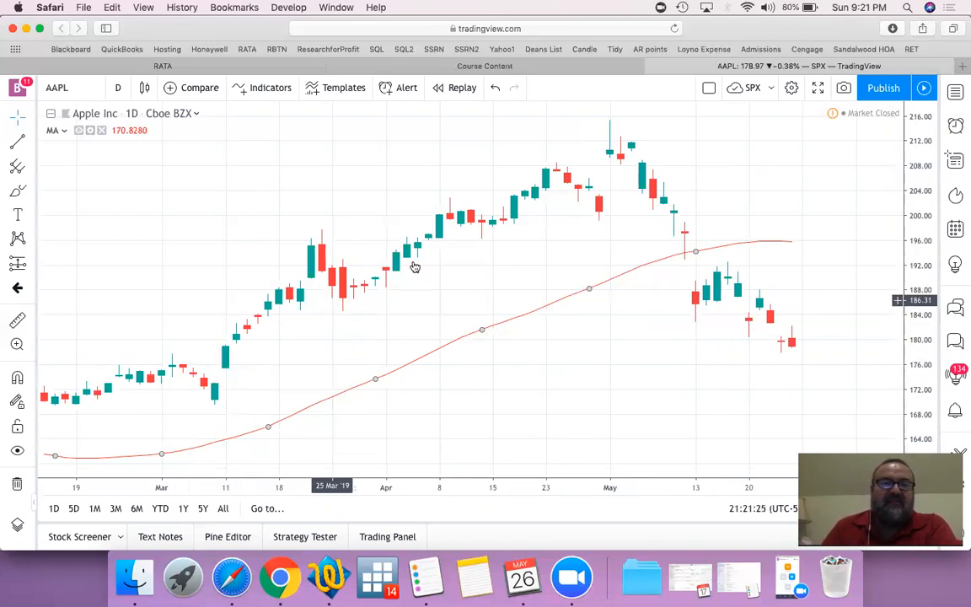
mouse_move(559, 206)
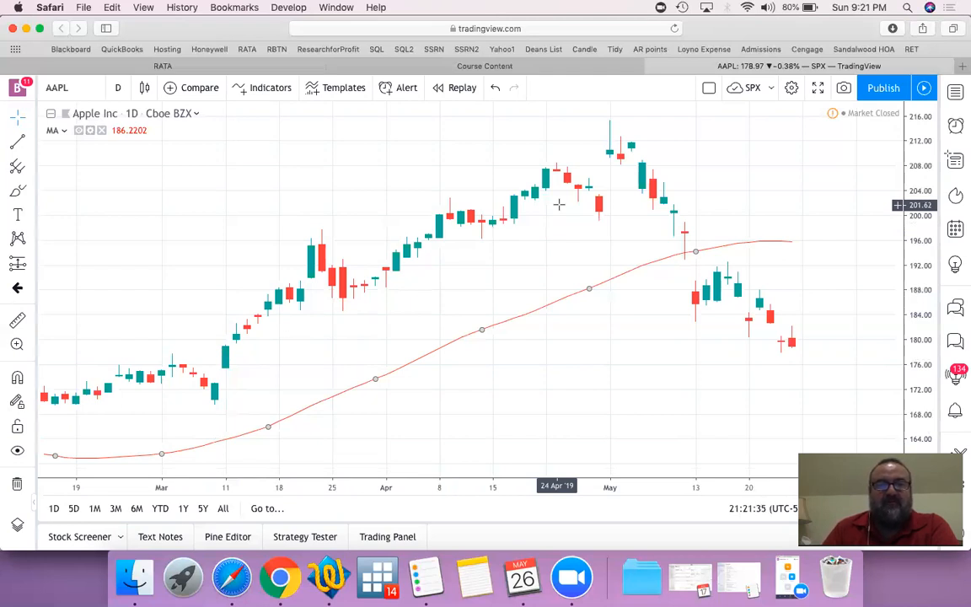
mouse_move(266, 406)
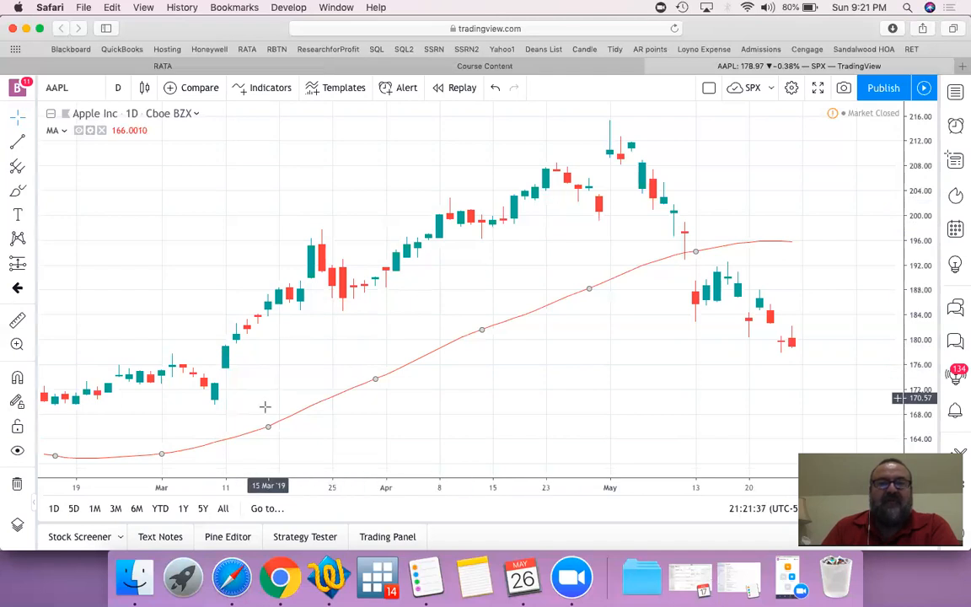
mouse_move(639, 273)
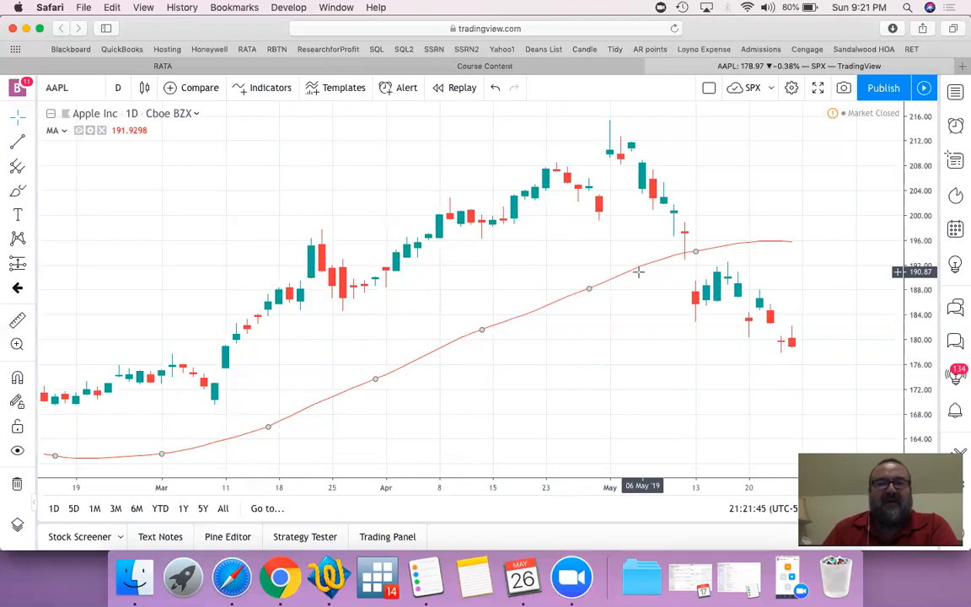
mouse_move(627, 278)
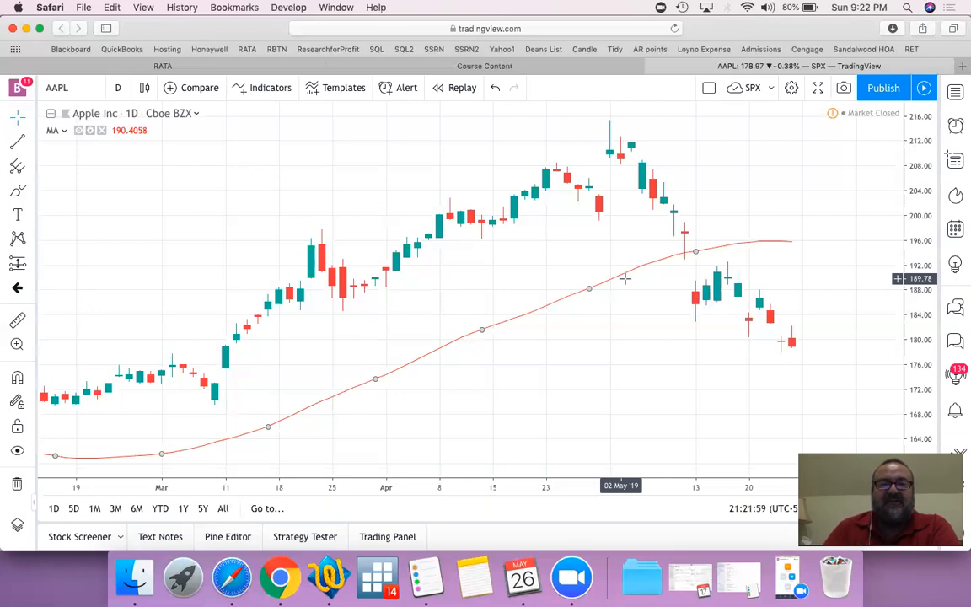
mouse_move(513, 334)
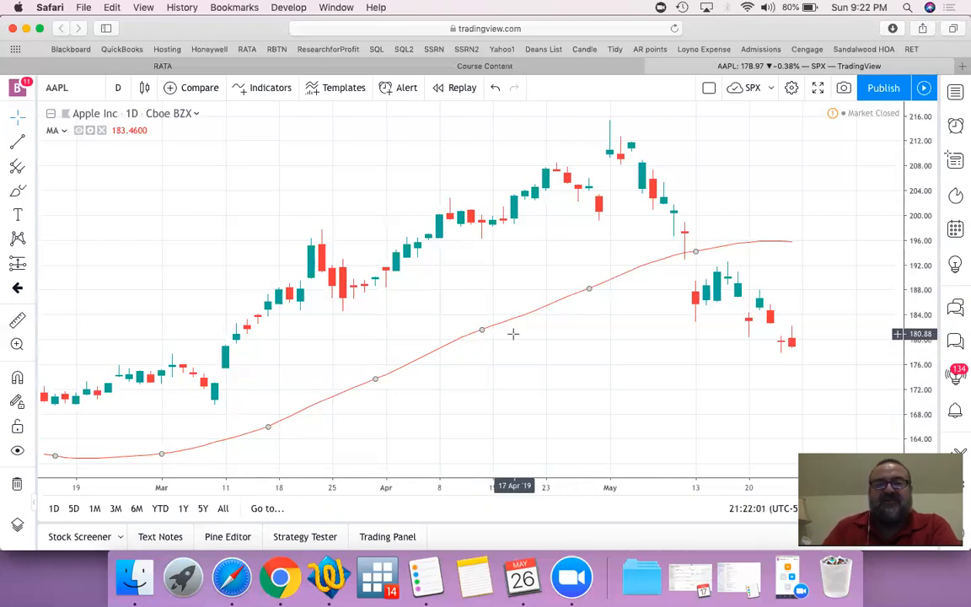
mouse_move(647, 268)
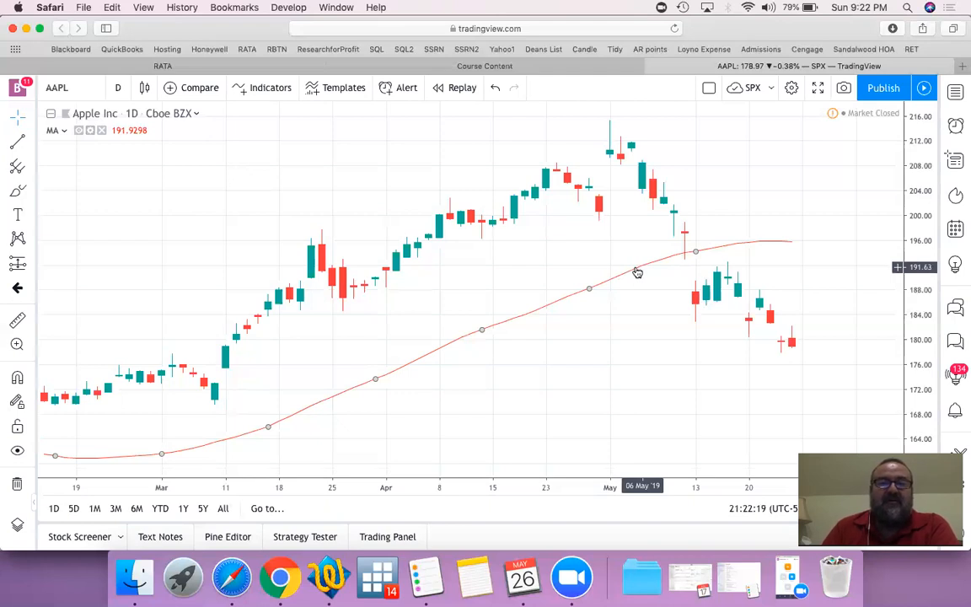
mouse_move(566, 303)
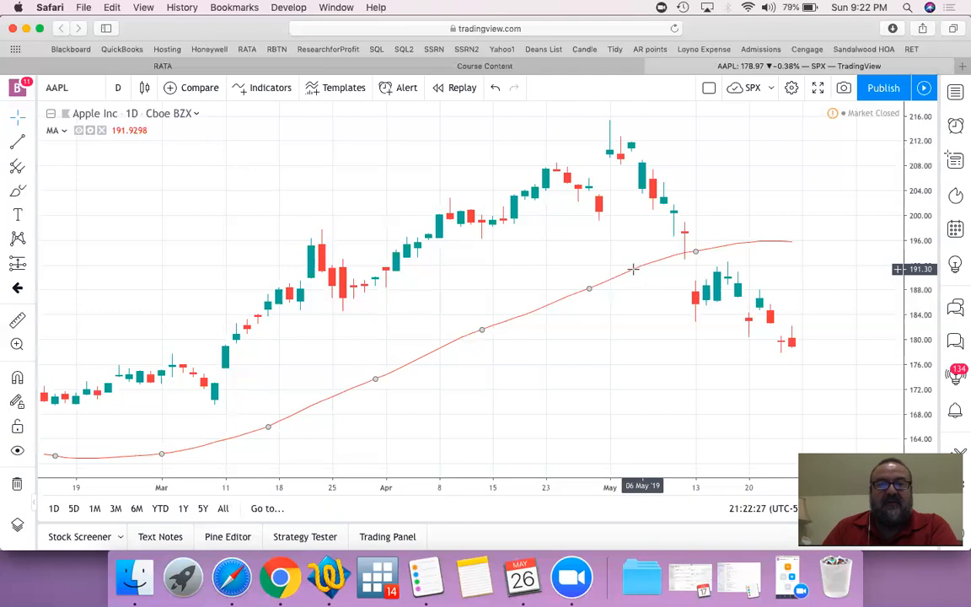
mouse_move(388, 389)
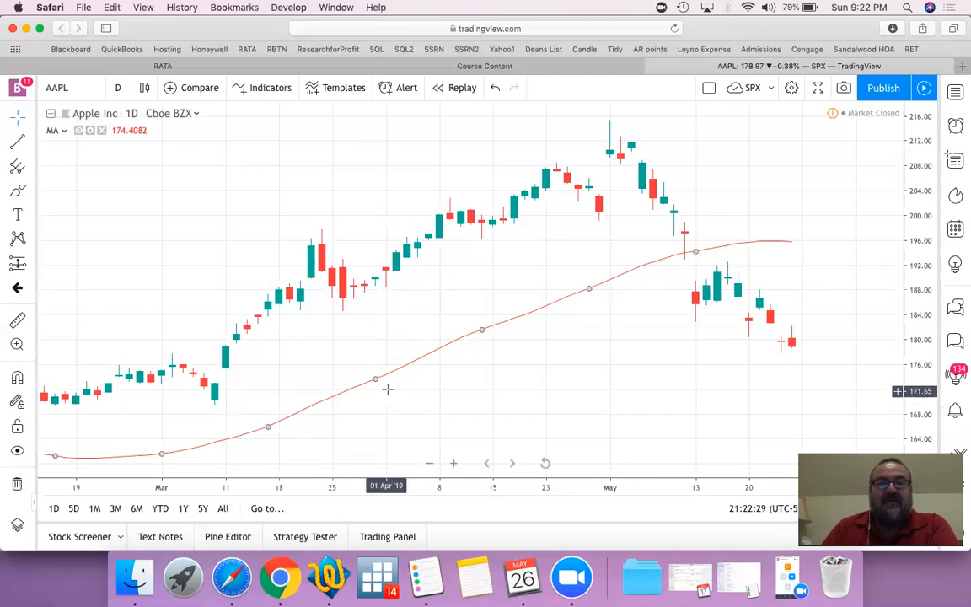
mouse_move(642, 270)
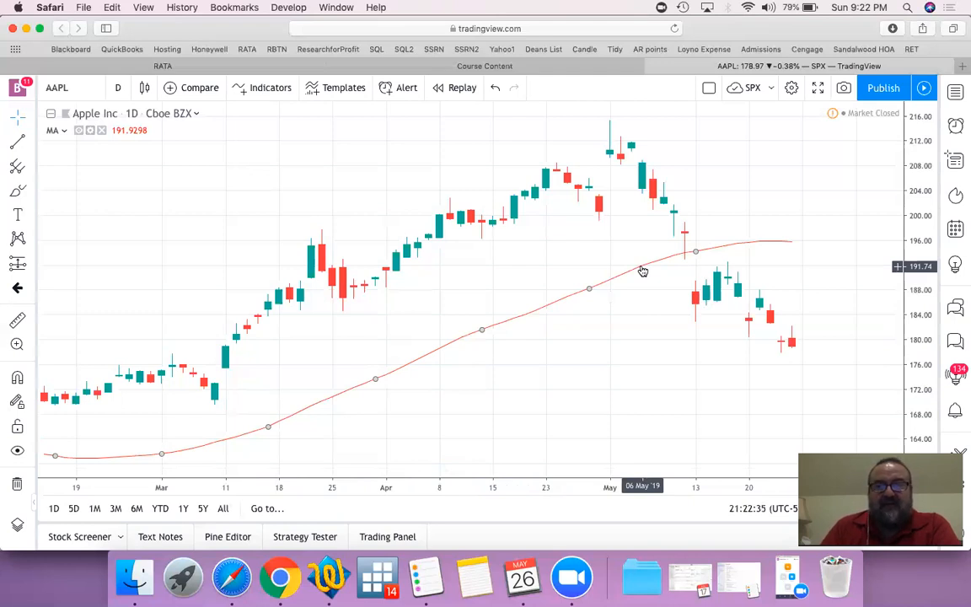
mouse_move(614, 123)
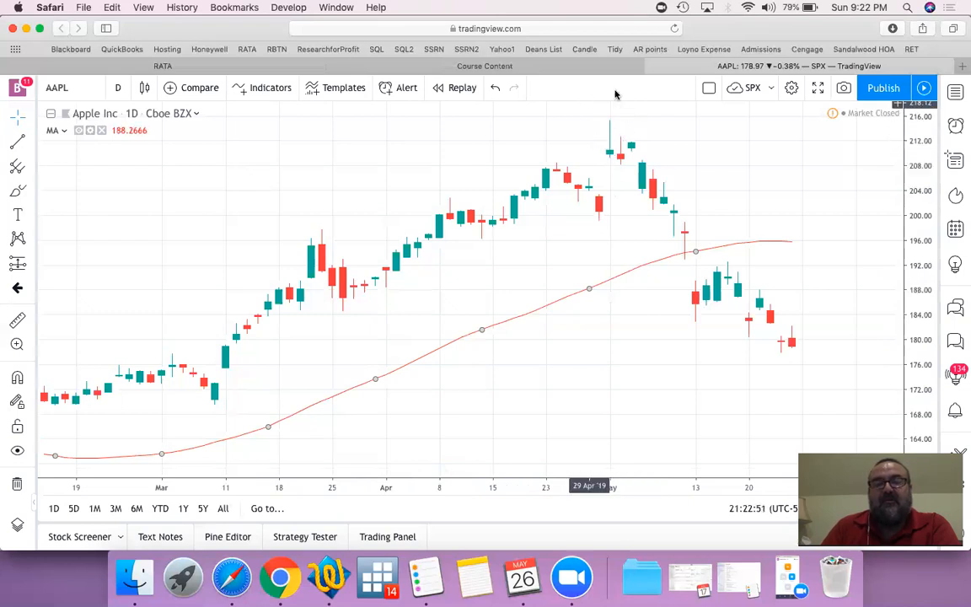
mouse_move(610, 169)
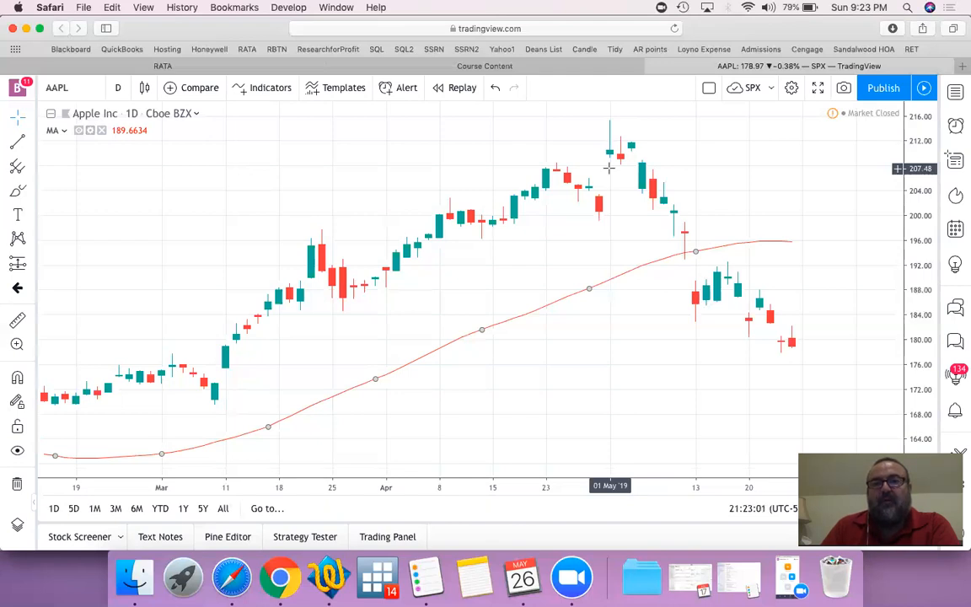
mouse_move(701, 352)
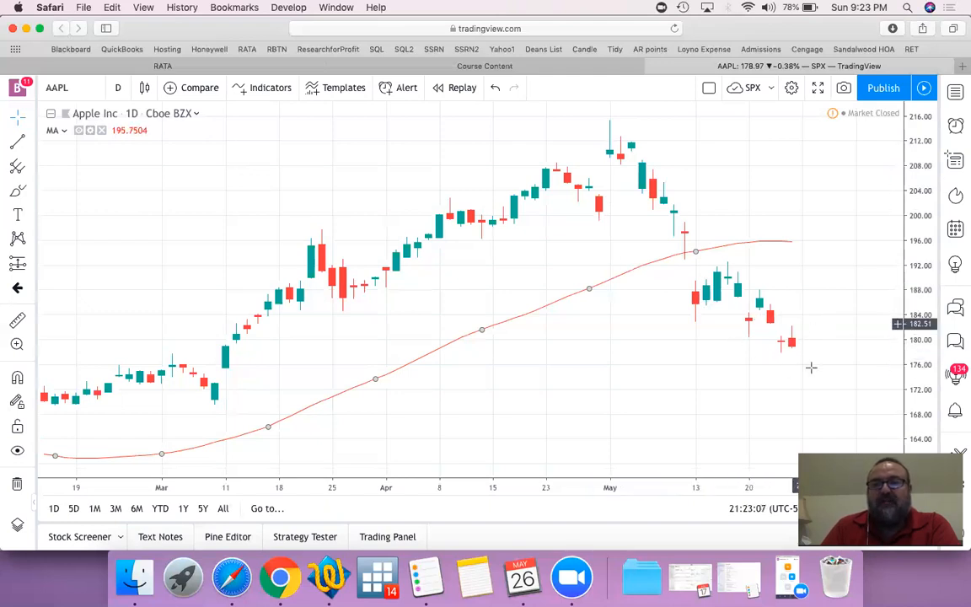
mouse_move(779, 321)
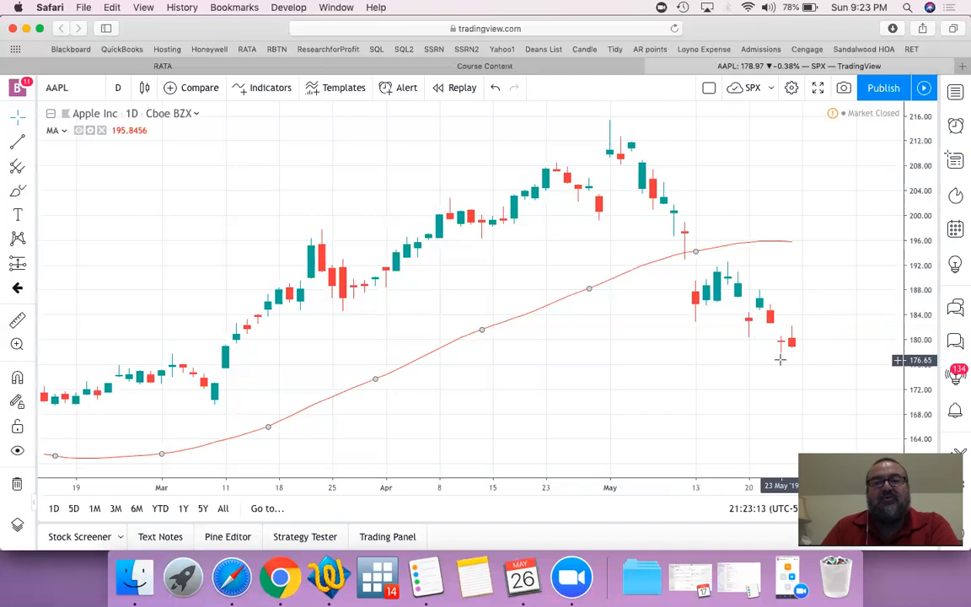
mouse_move(462, 364)
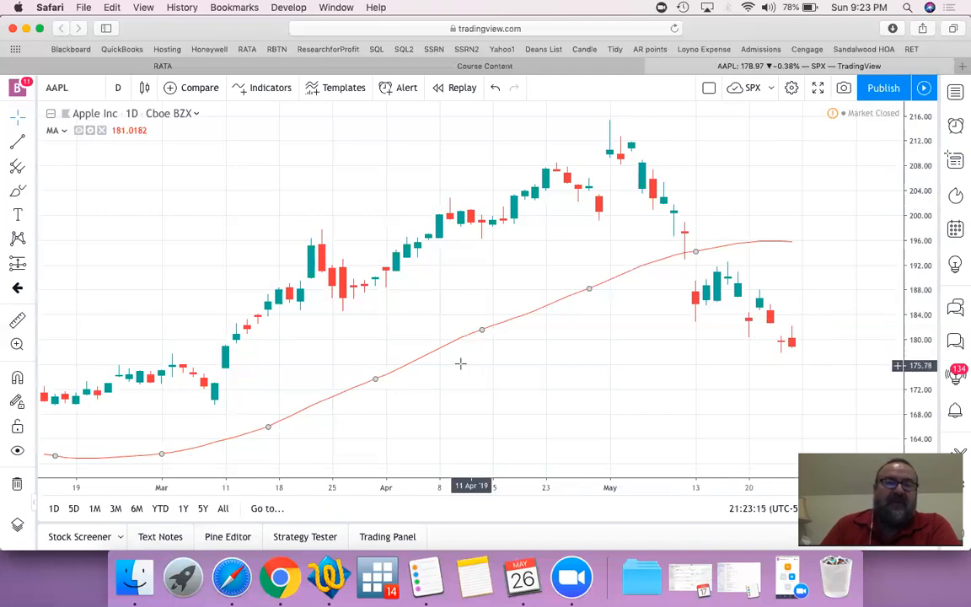
mouse_move(536, 317)
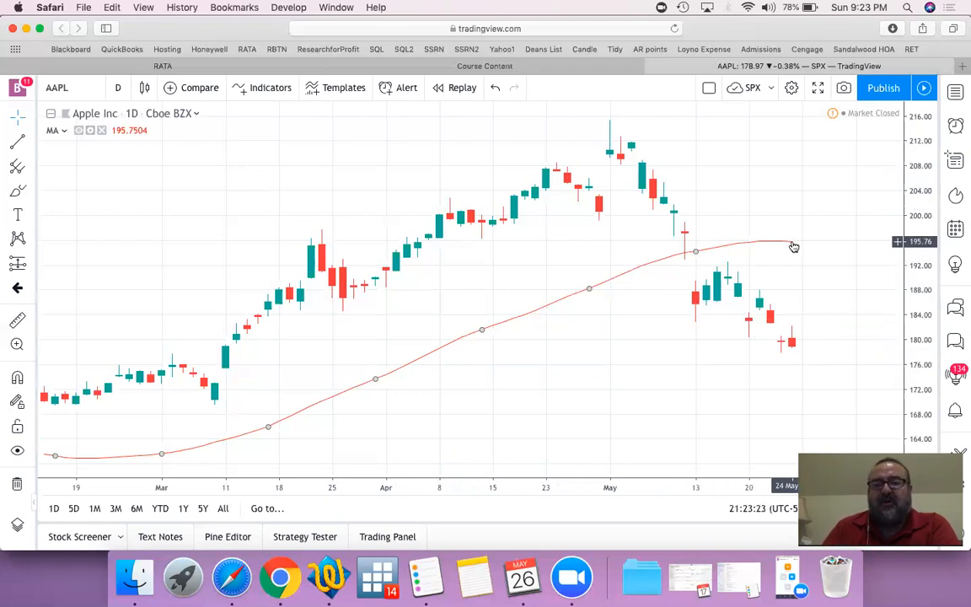
mouse_move(613, 207)
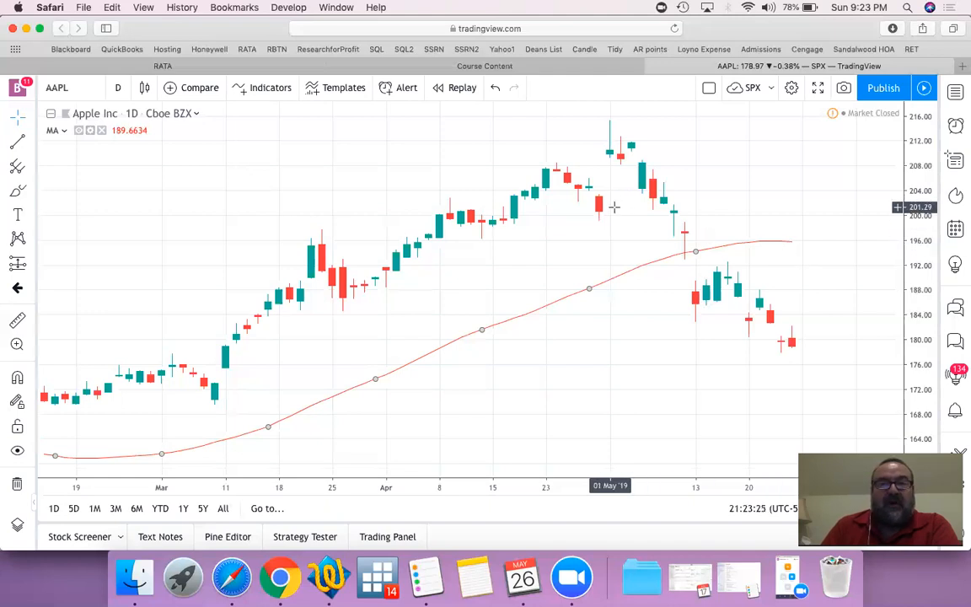
mouse_move(661, 219)
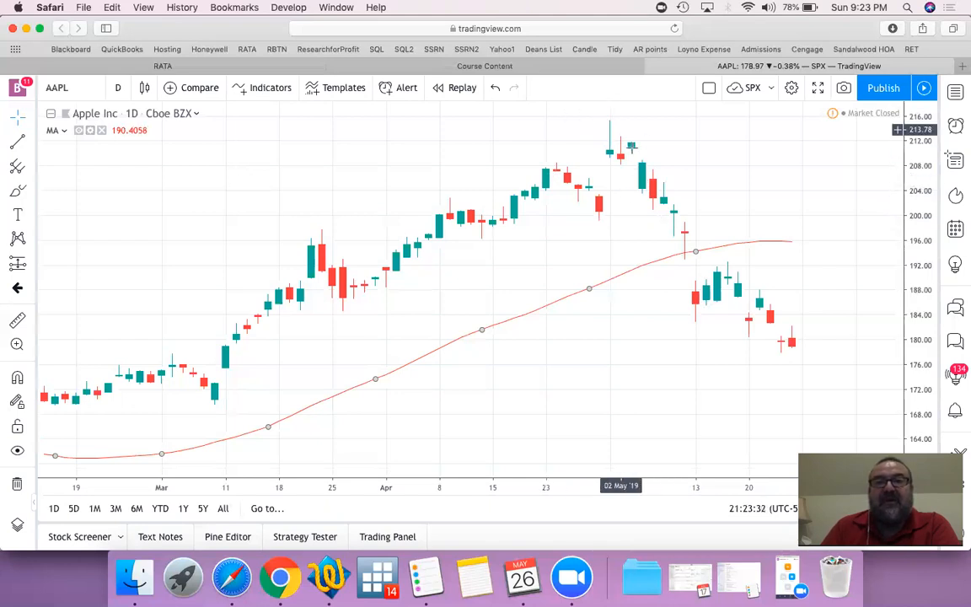
mouse_move(603, 172)
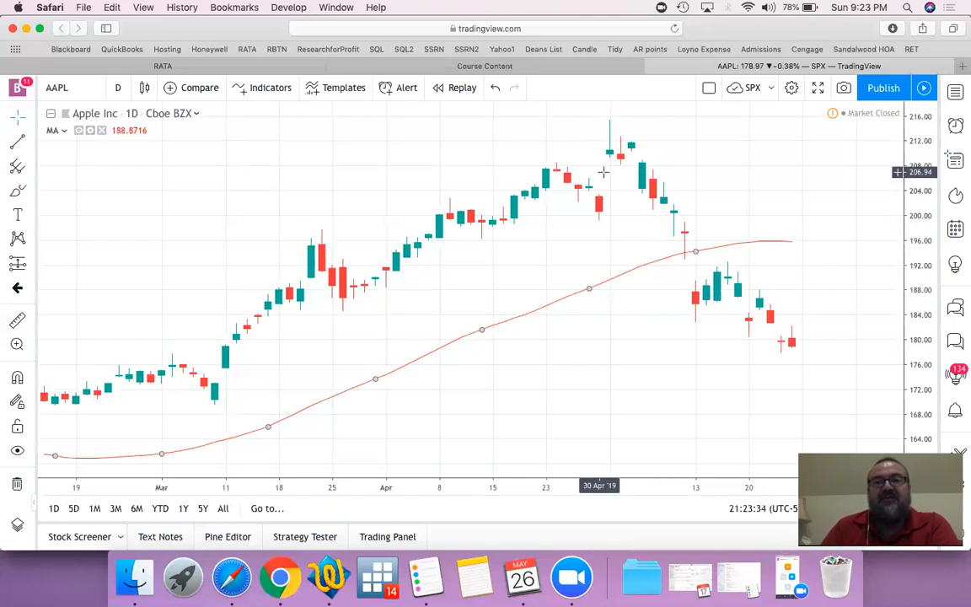
mouse_move(546, 301)
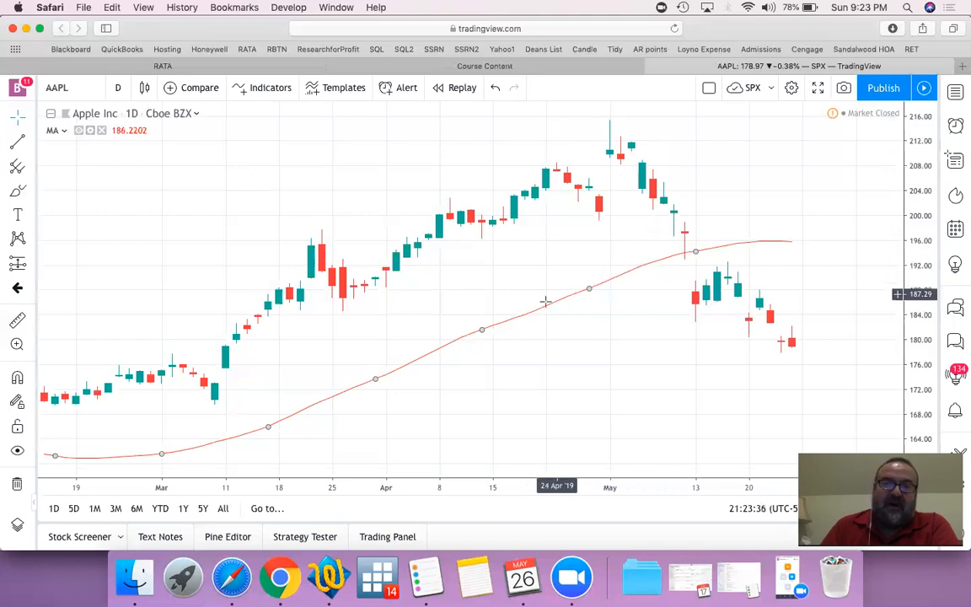
mouse_move(408, 375)
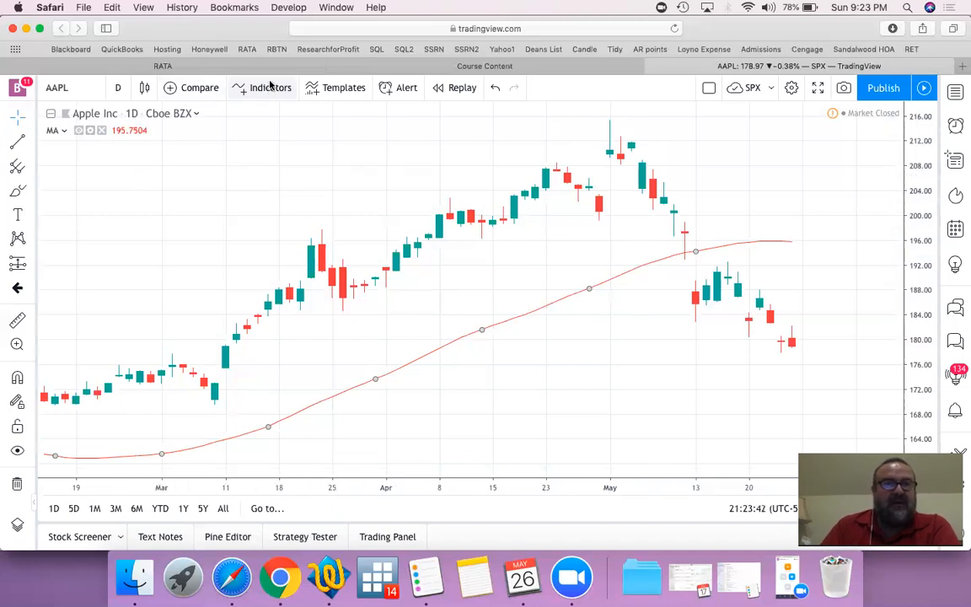
Bring up the Indicators & Strategies list again over the AAPL chart.
left_click(270, 88)
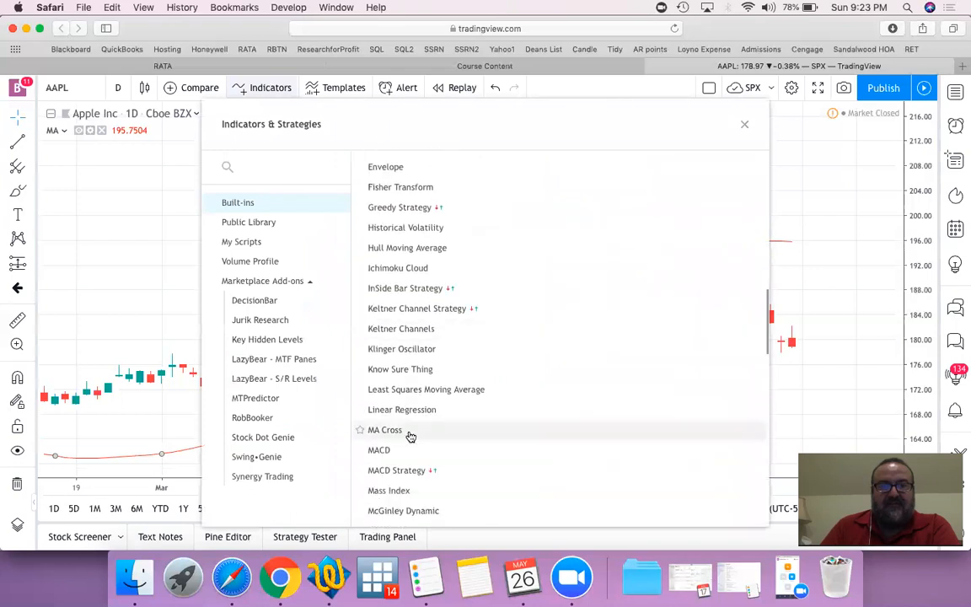
Add a second Moving Average from the Built-ins list and dismiss the indicators dialog.
scroll("down", 3)
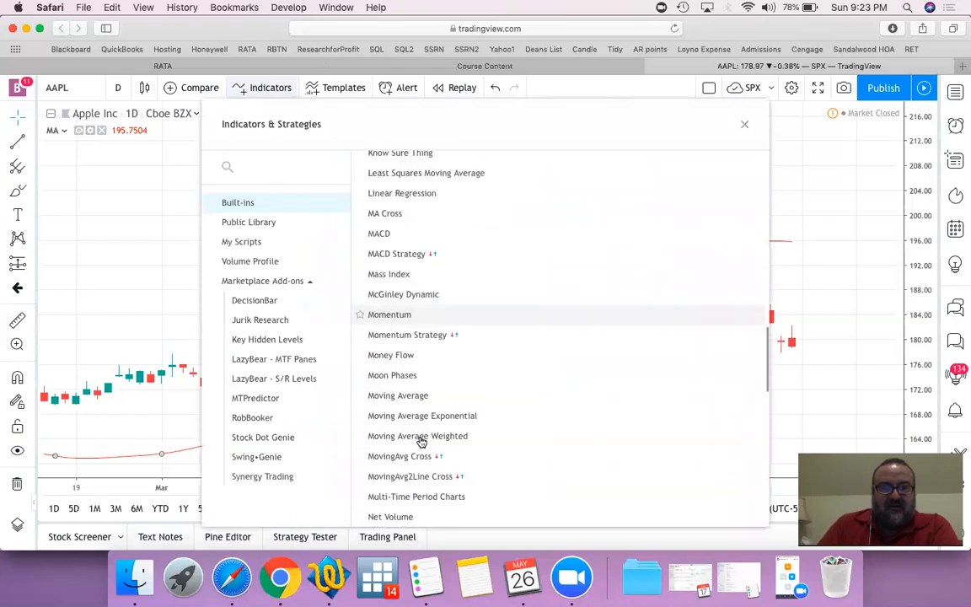
left_click(398, 395)
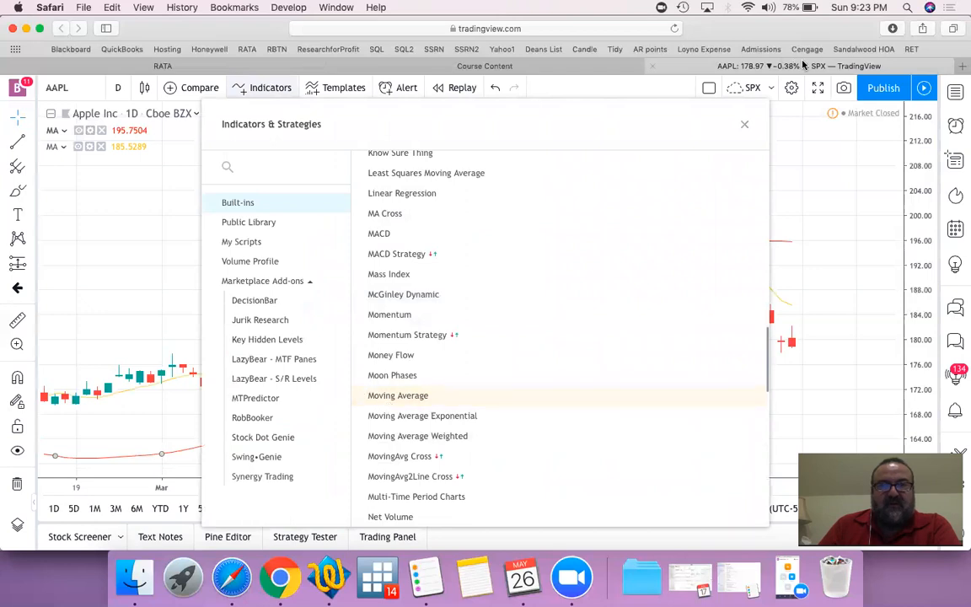
left_click(745, 124)
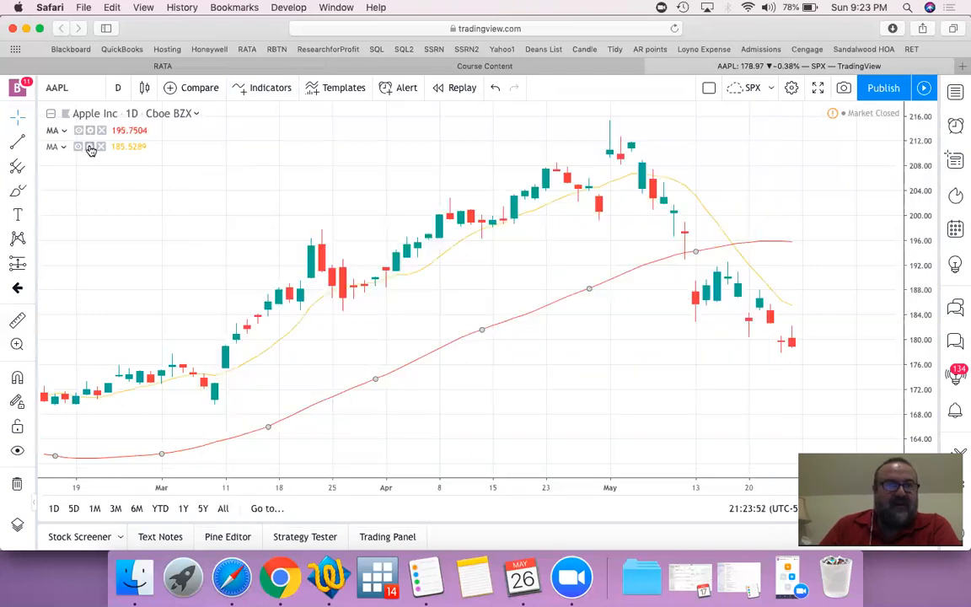
Recolor the second moving average dark green in its Style settings and apply.
left_click(91, 146)
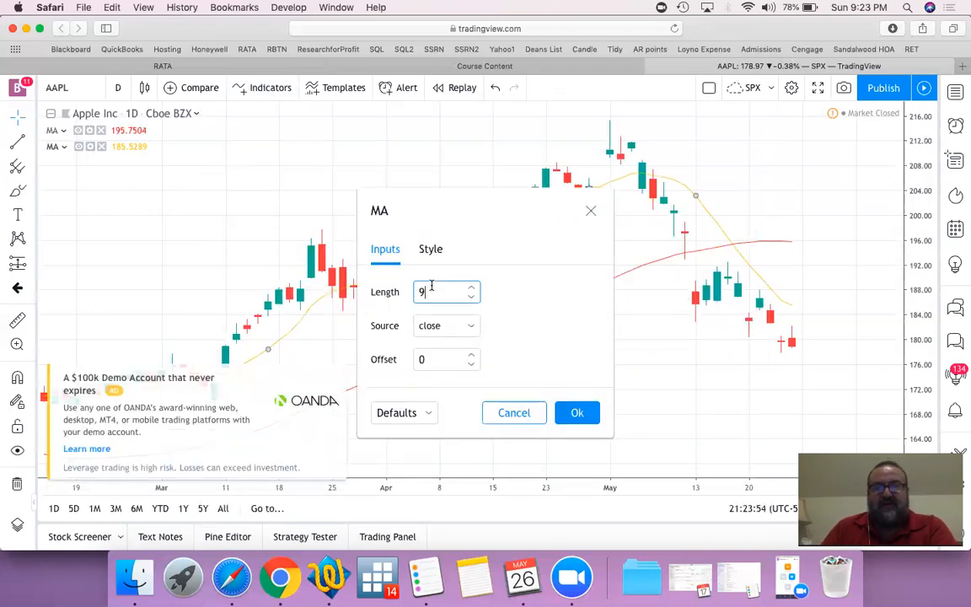
left_click(430, 249)
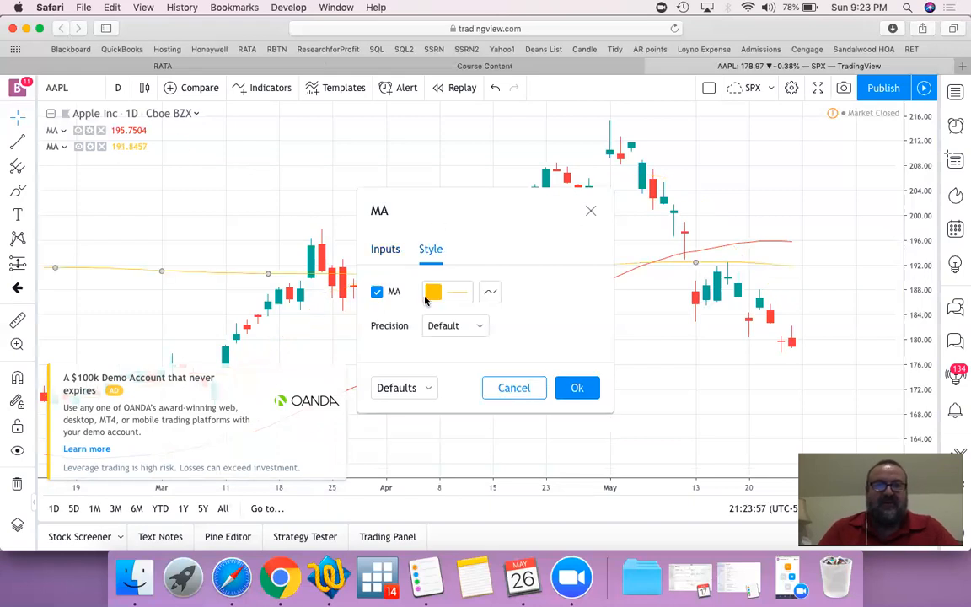
left_click(432, 292)
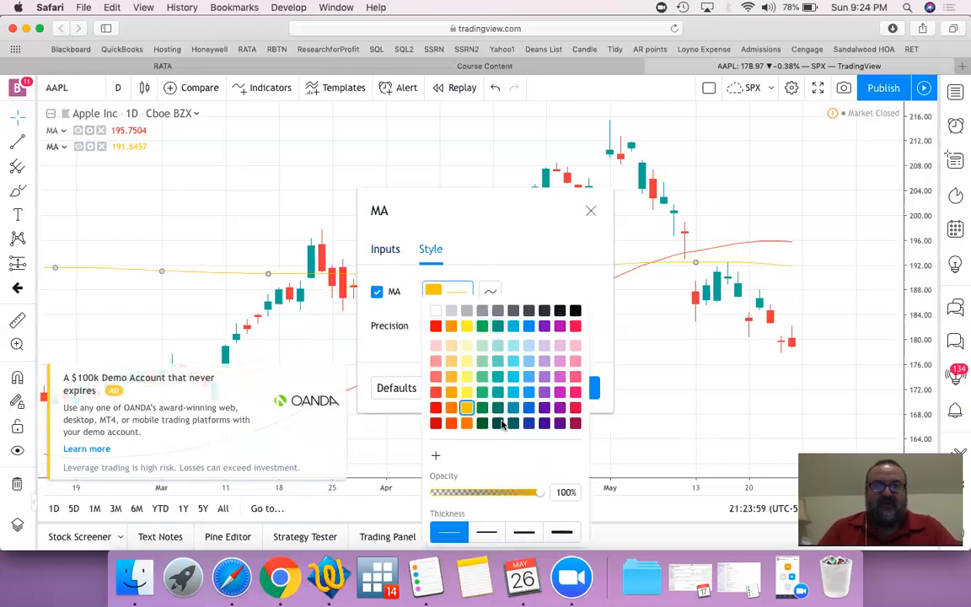
left_click(482, 422)
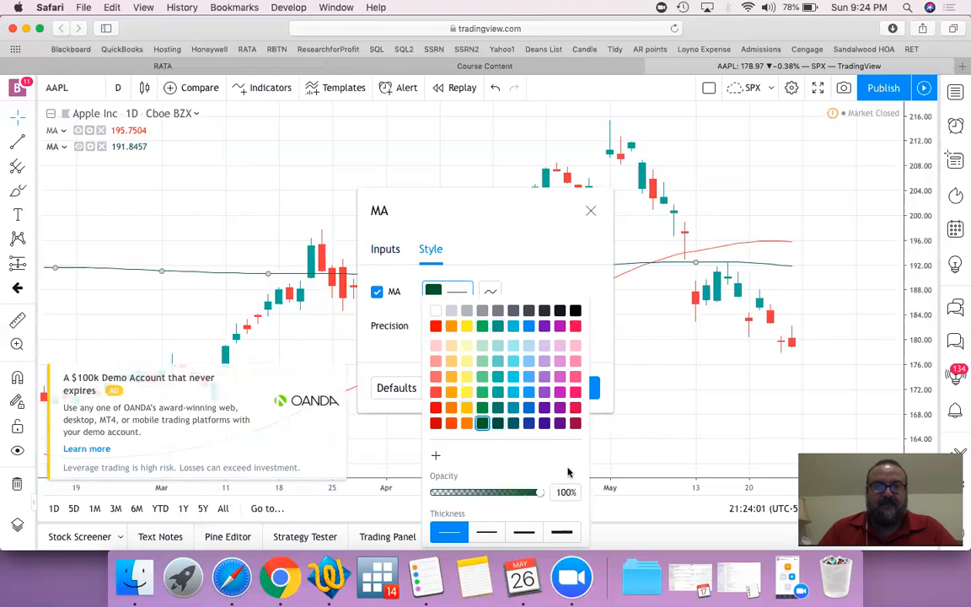
left_click(590, 209)
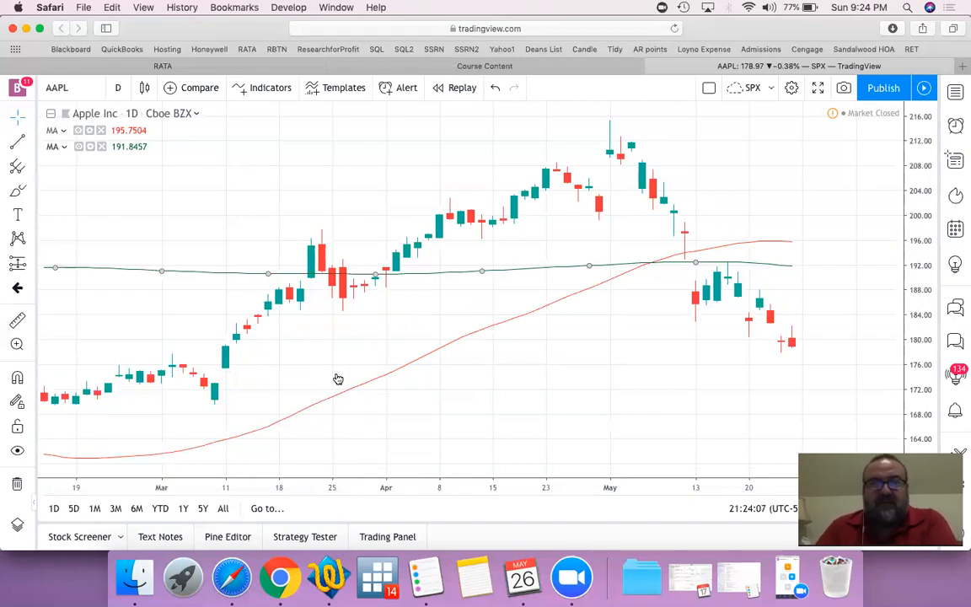
mouse_move(101, 272)
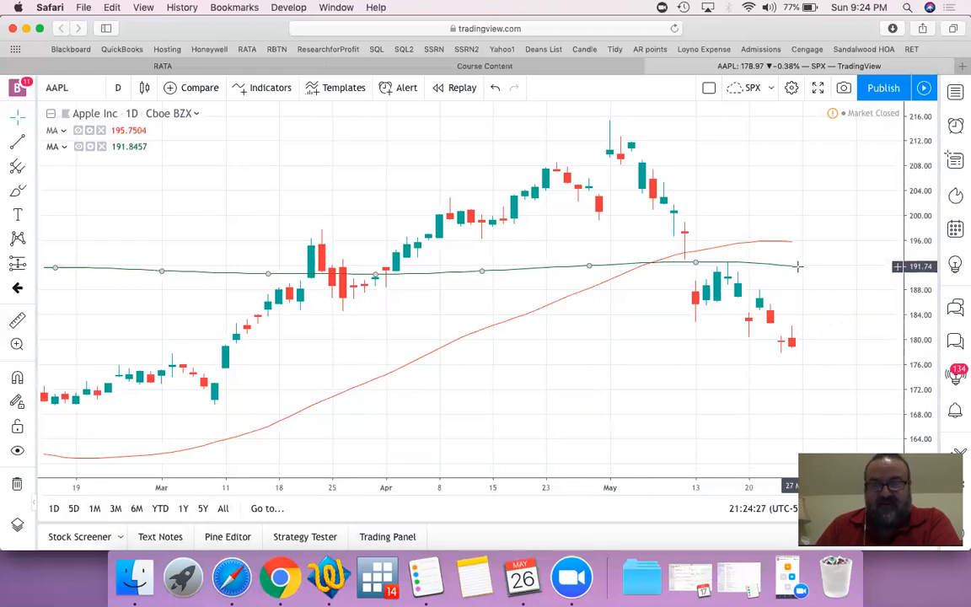
mouse_move(779, 364)
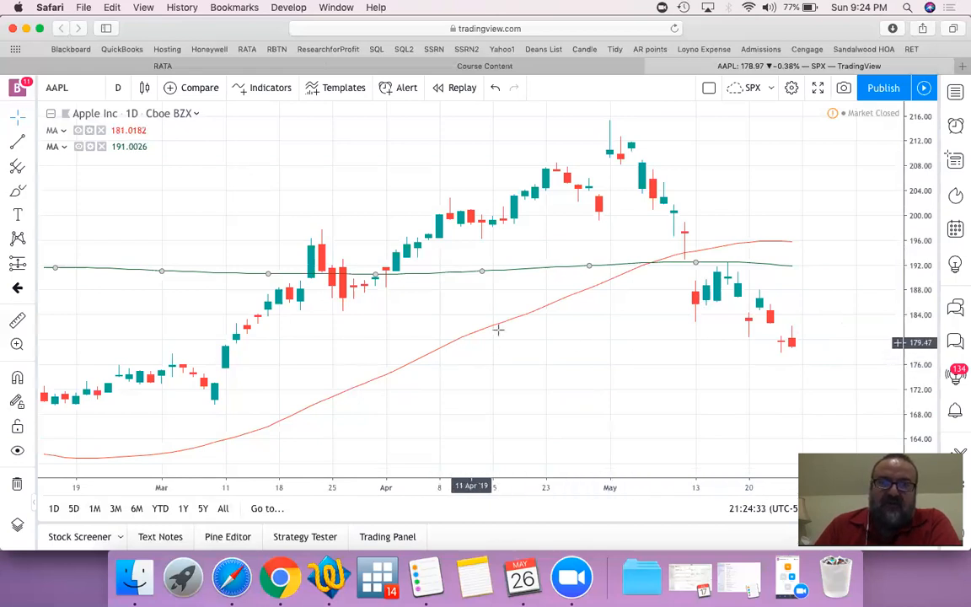
mouse_move(718, 240)
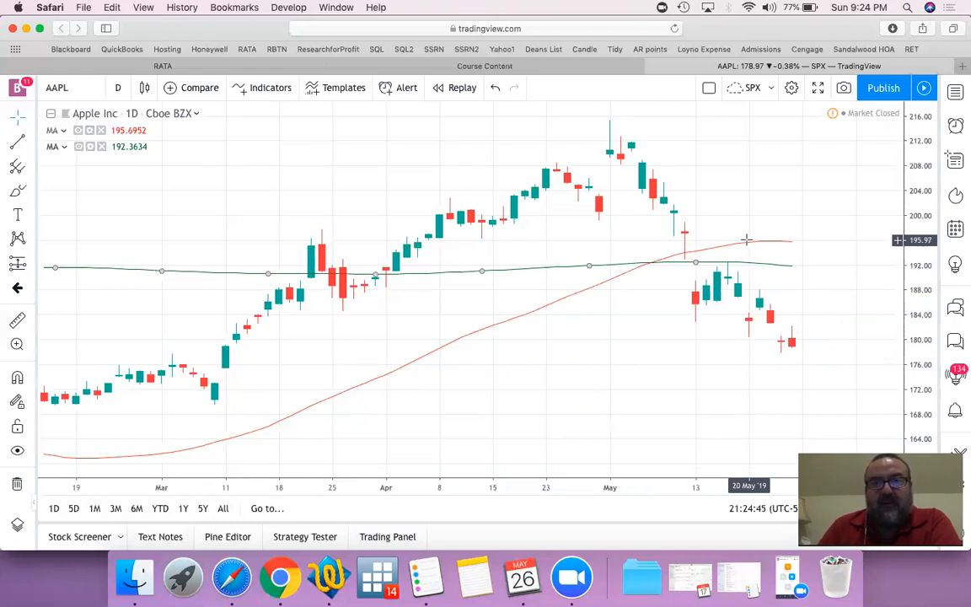
mouse_move(789, 246)
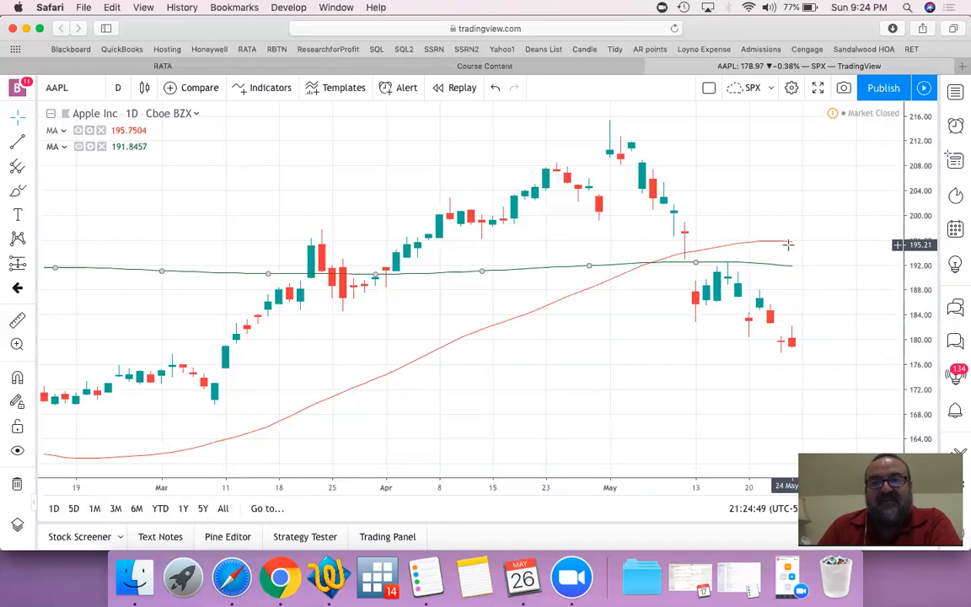
mouse_move(654, 277)
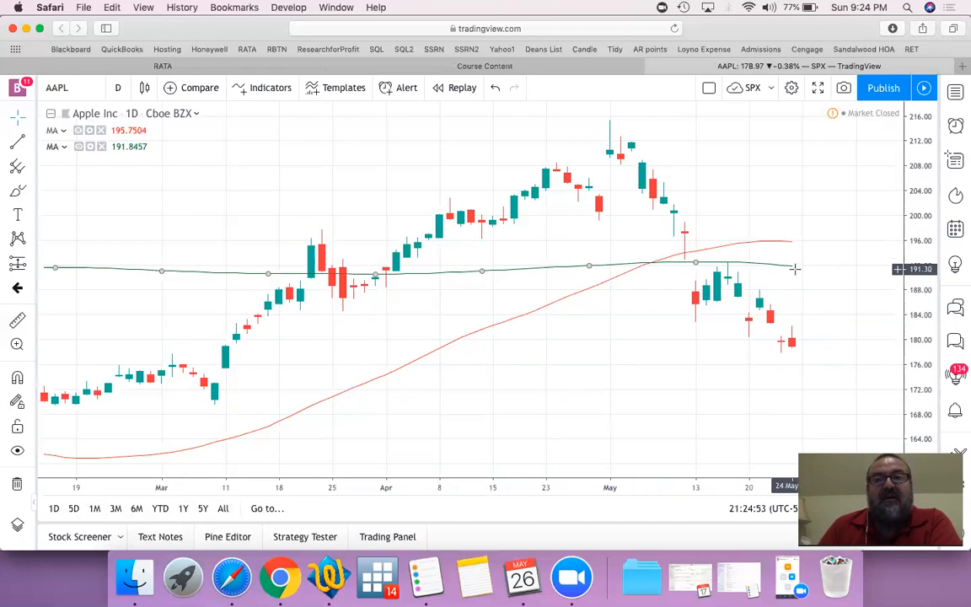
mouse_move(632, 285)
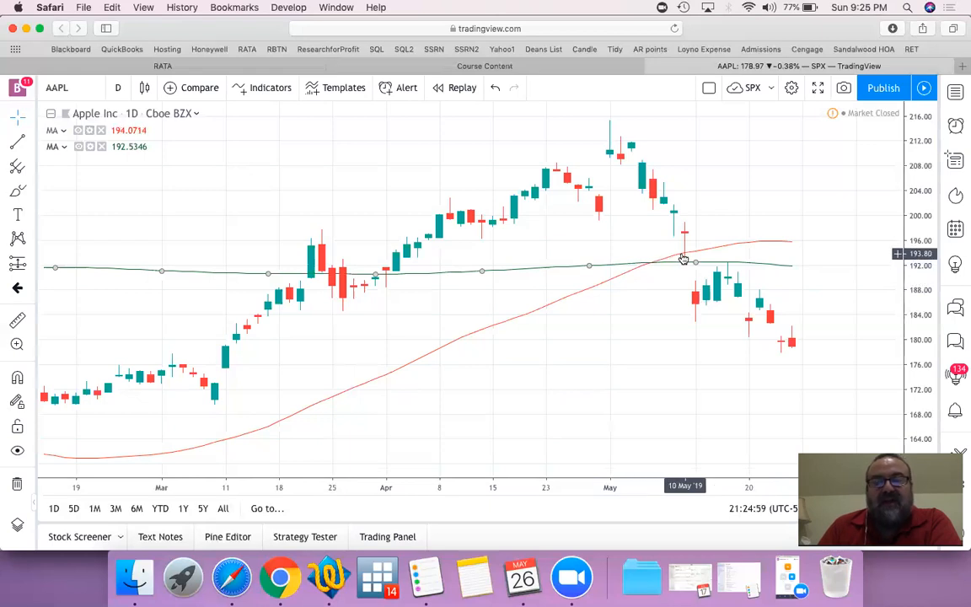
mouse_move(752, 246)
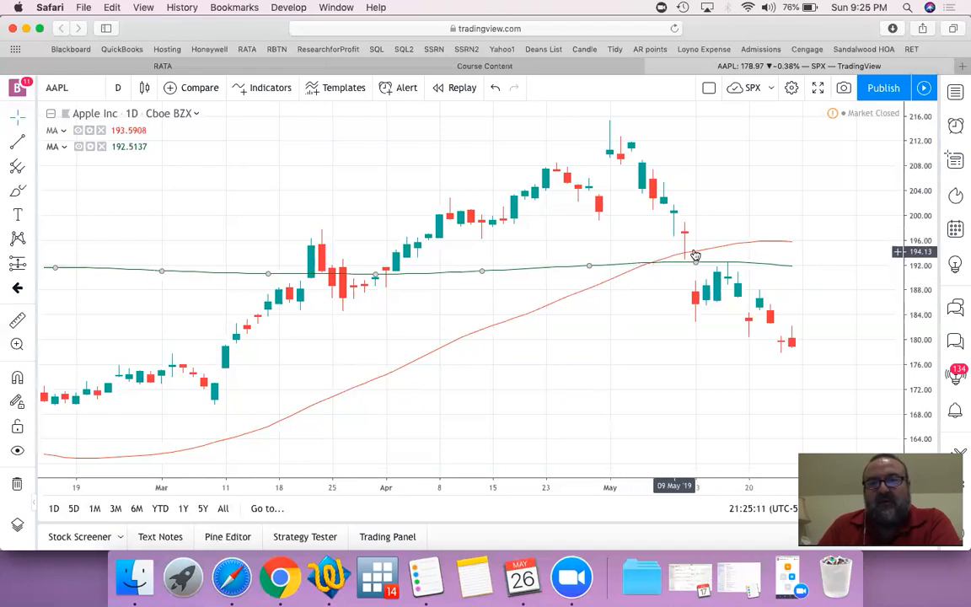
mouse_move(733, 249)
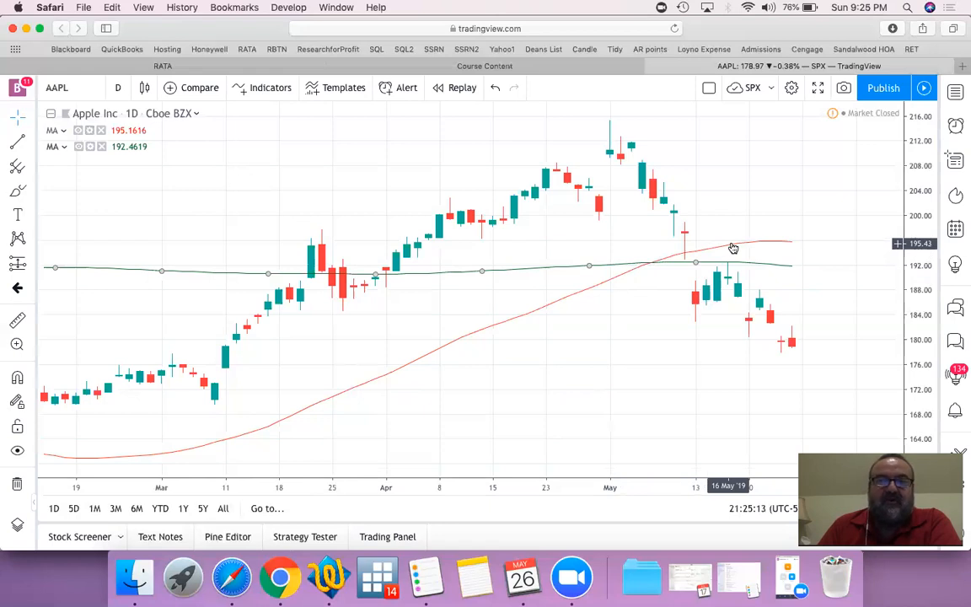